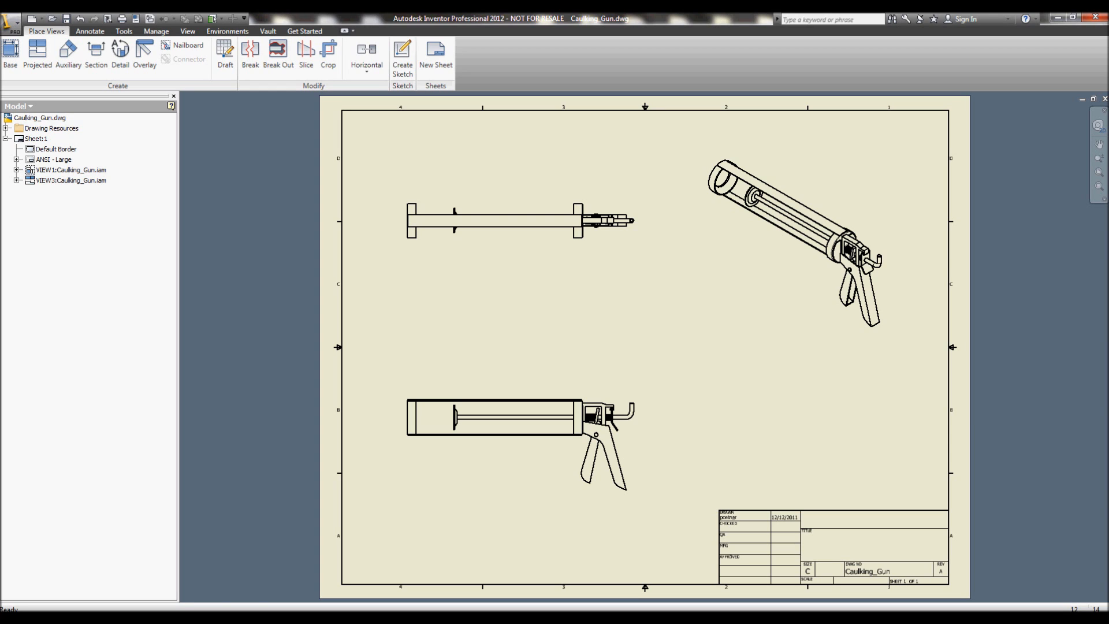
Step: Expand VIEW1 and bring up the Open action for Caulking_Gun.iam
left_click(16, 170)
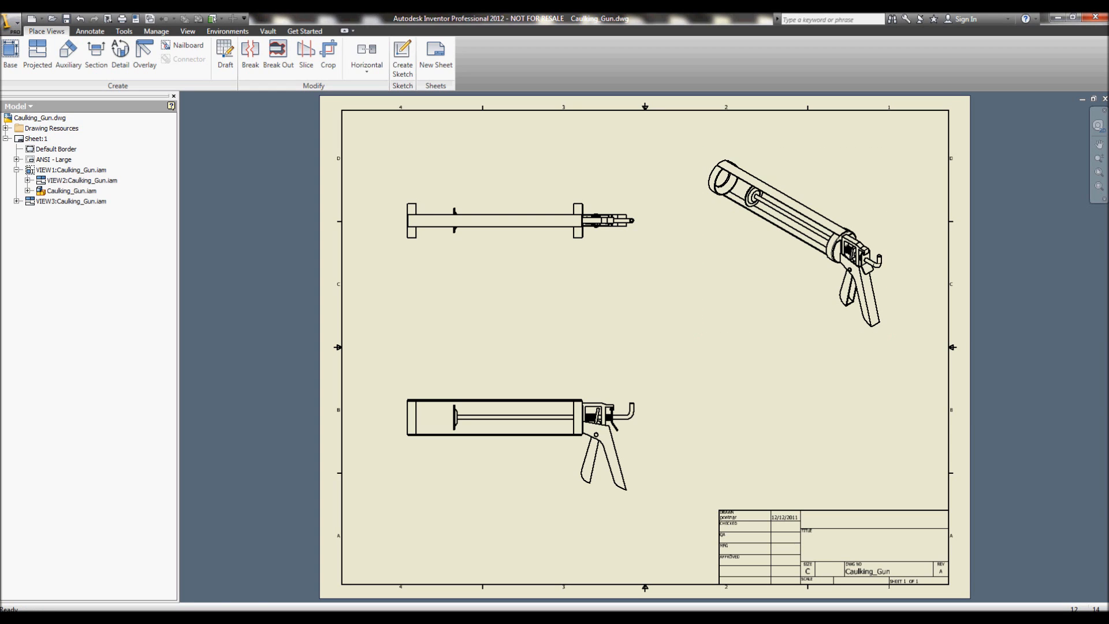
right_click(71, 190)
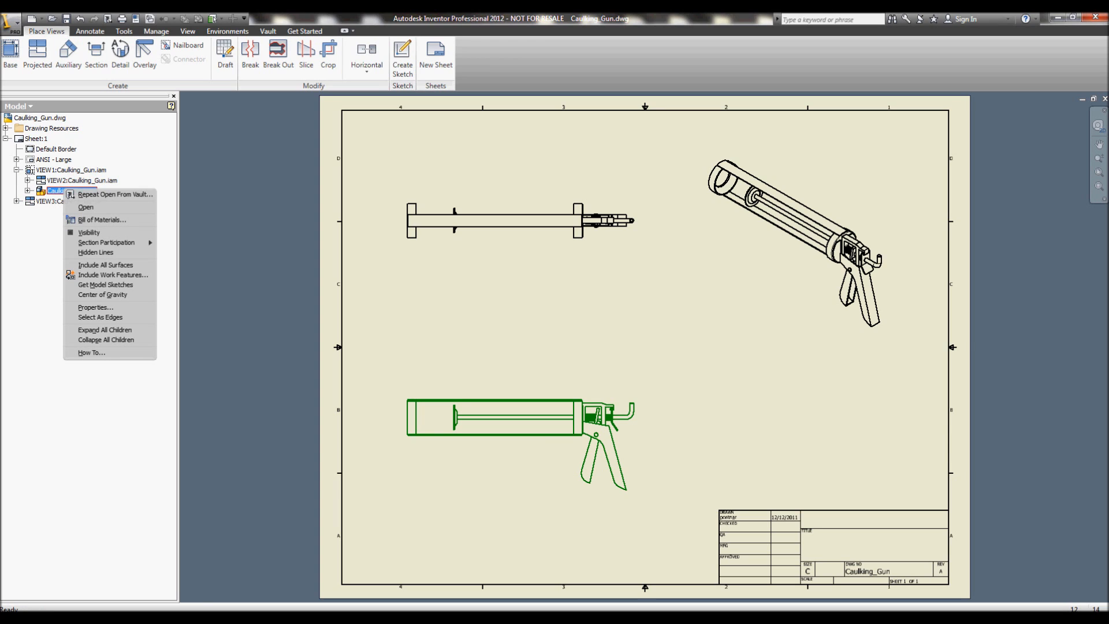
mouse_move(85, 207)
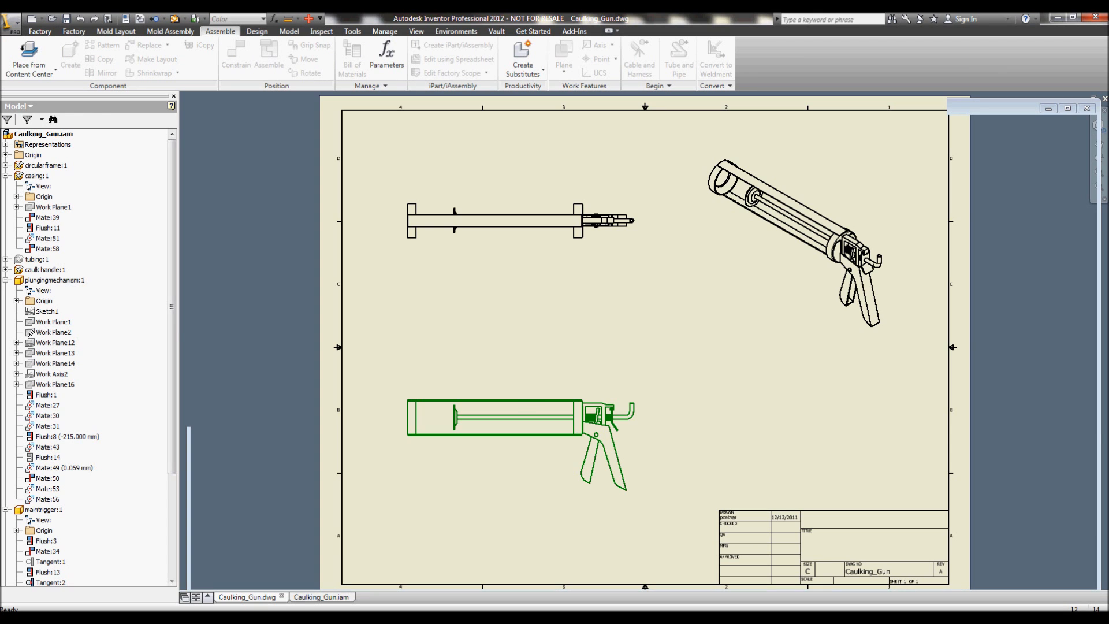
left_click(322, 597)
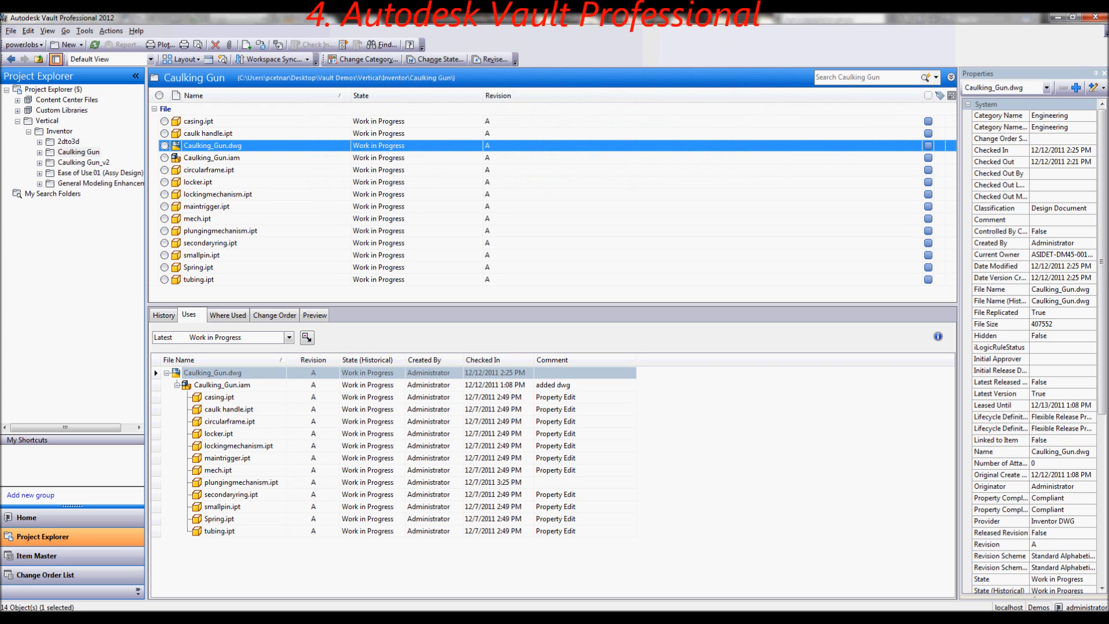
Step: Launch Copy Design on Caulking_Gun.dwg from its context menu
right_click(212, 145)
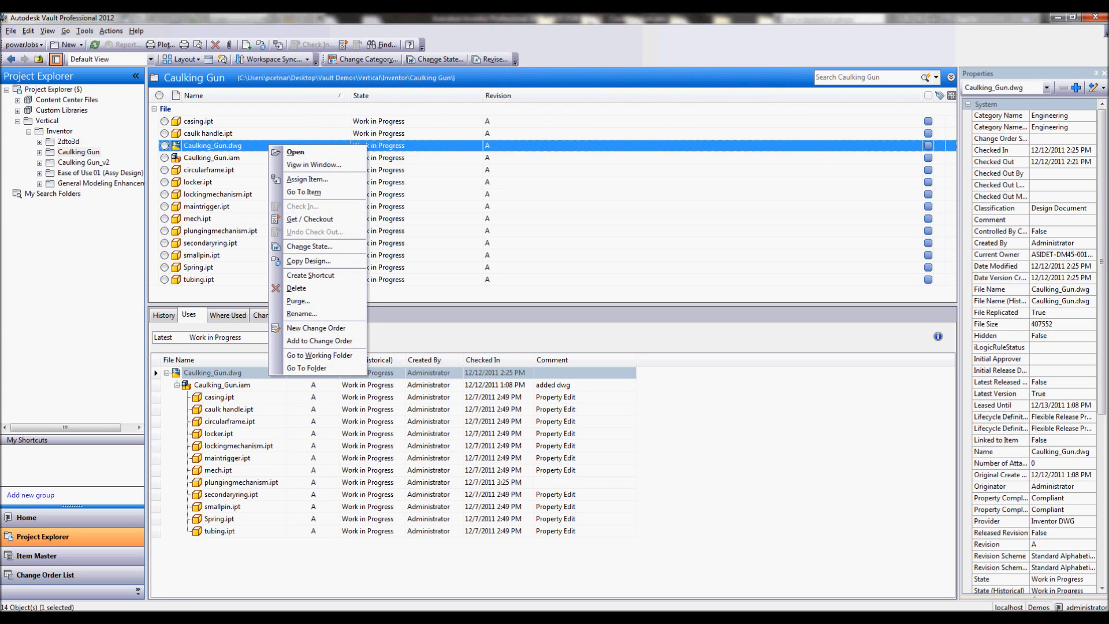
mouse_move(308, 261)
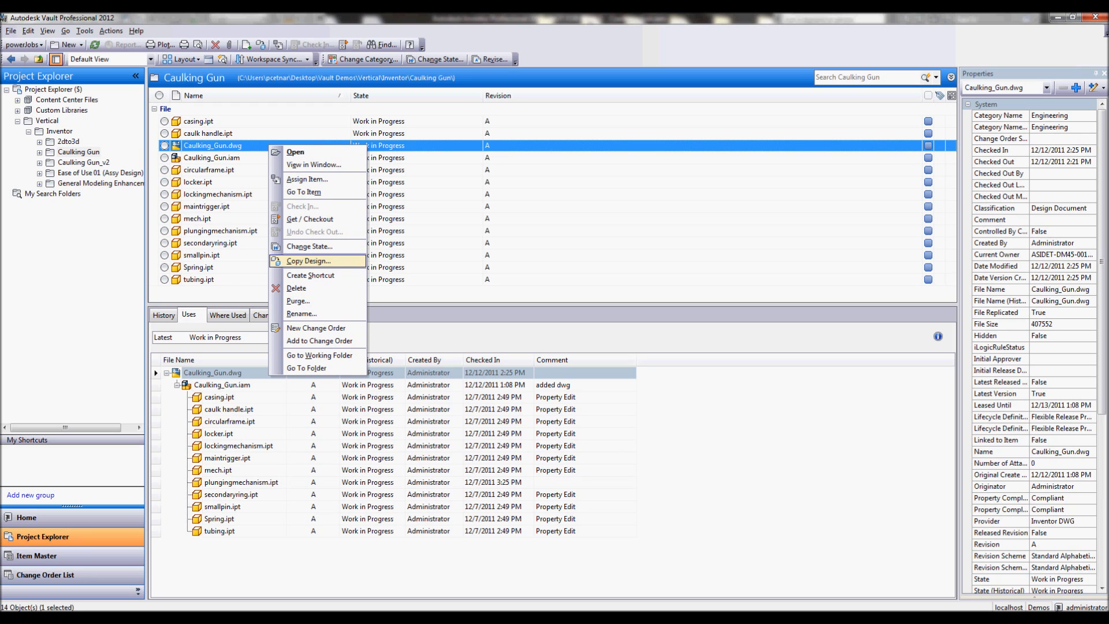
left_click(307, 261)
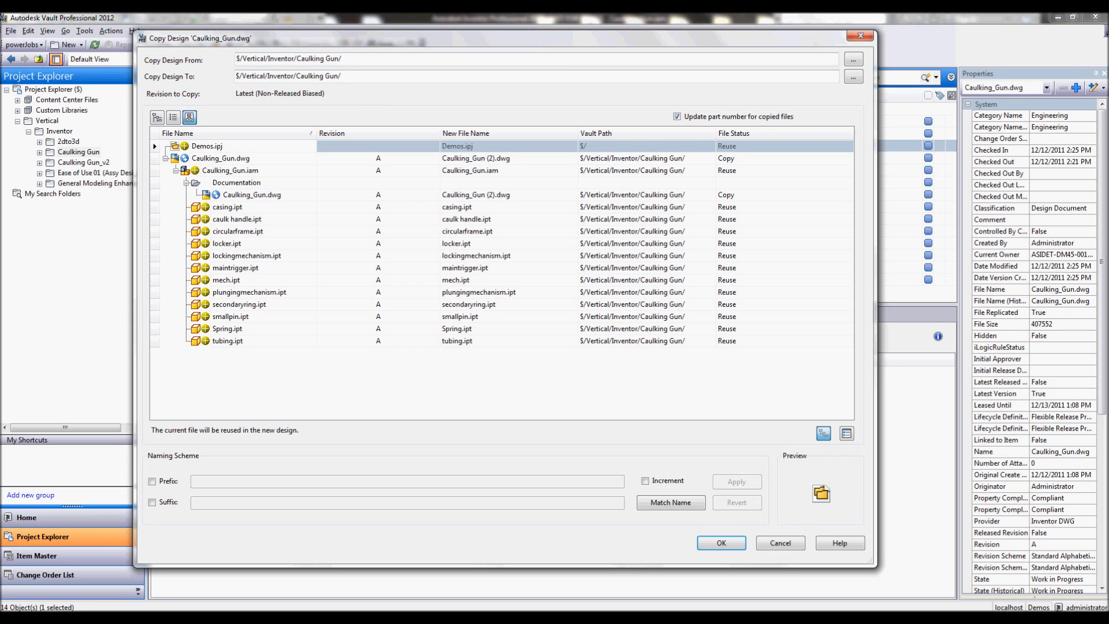
mouse_move(230, 170)
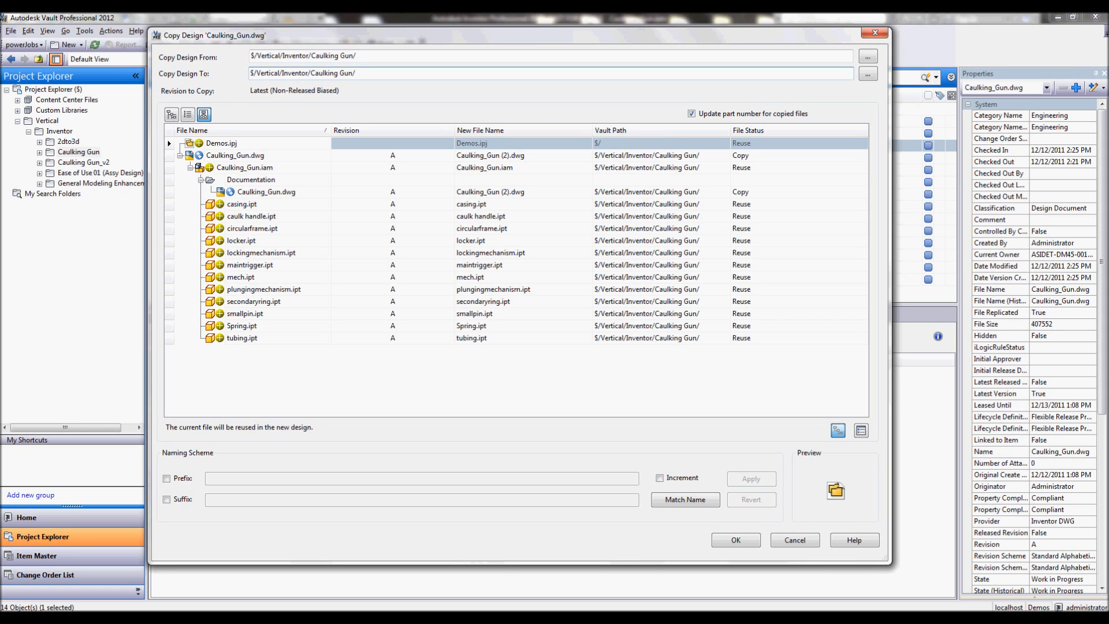
Step: Browse for the vault folder next to Copy Design To
left_click(866, 73)
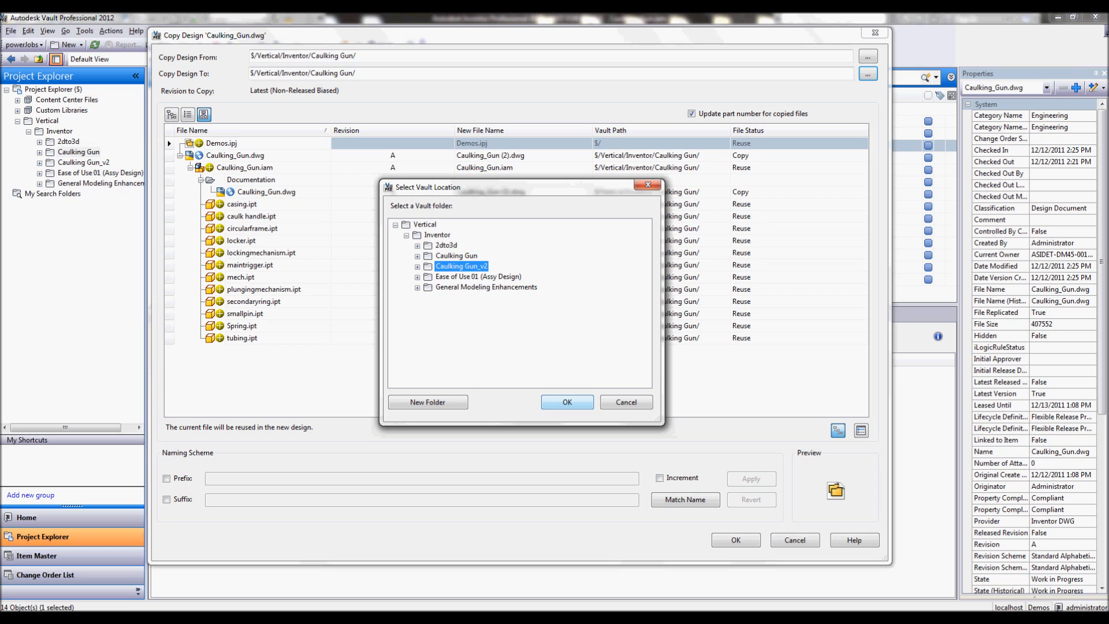
Step: Confirm Caulking Gun_v2 as the copy destination folder
left_click(567, 403)
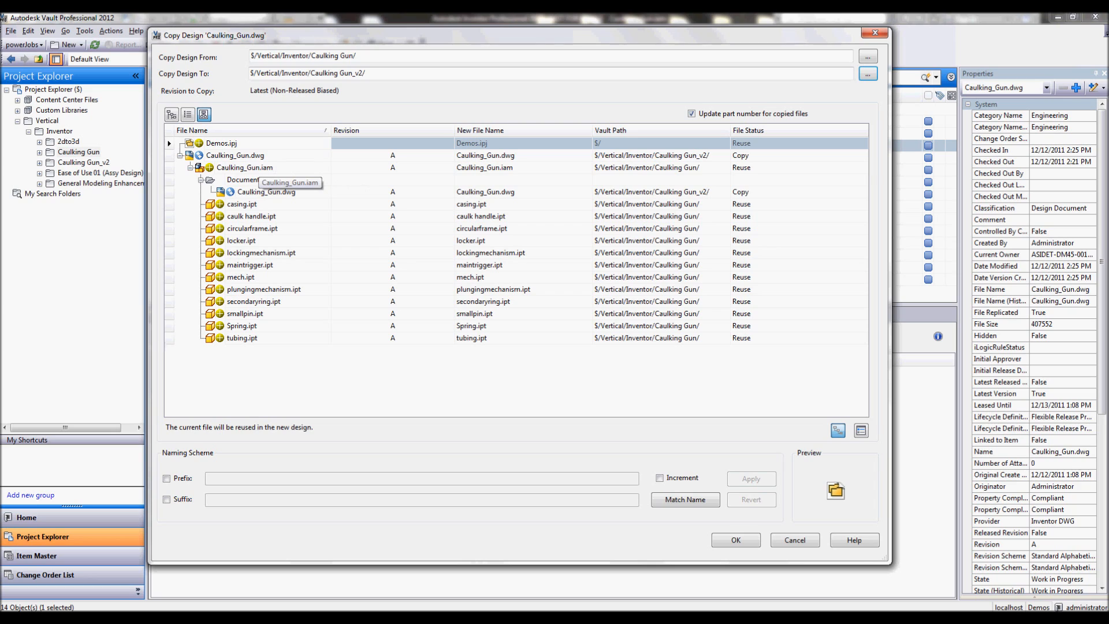
mouse_move(251, 215)
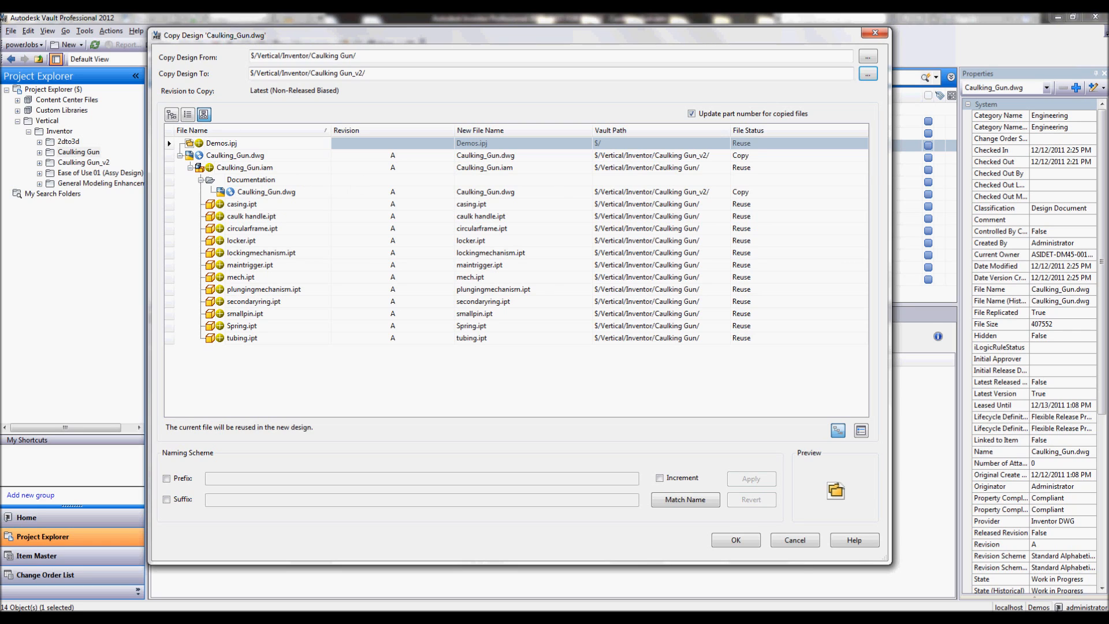
Step: Switch Caulking_Gun.iam from reuse to Copy File
right_click(246, 167)
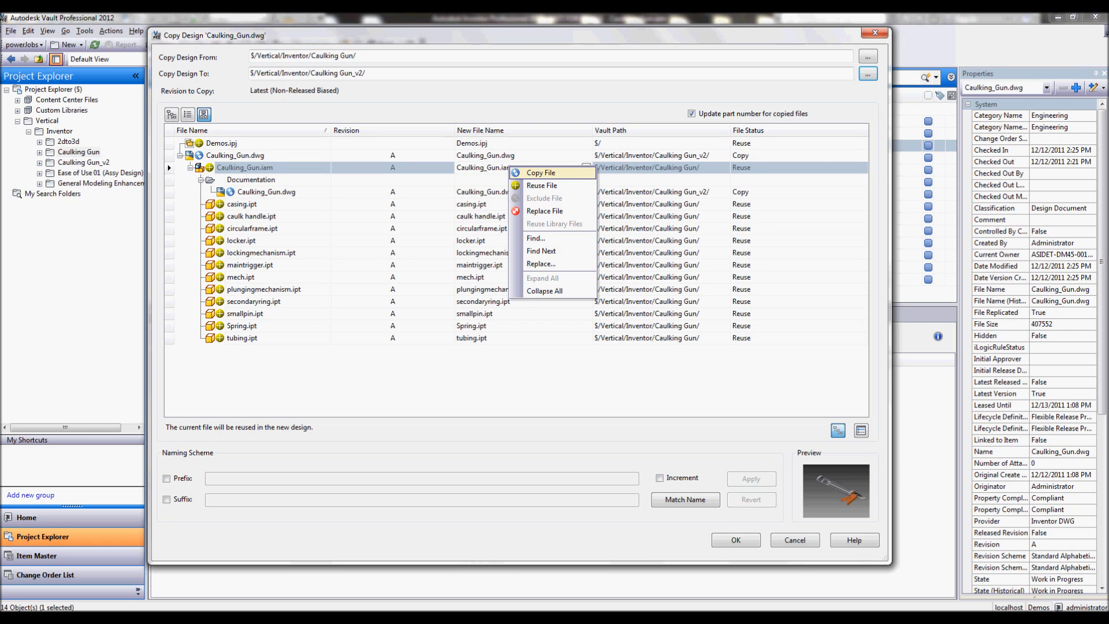
mouse_move(559, 173)
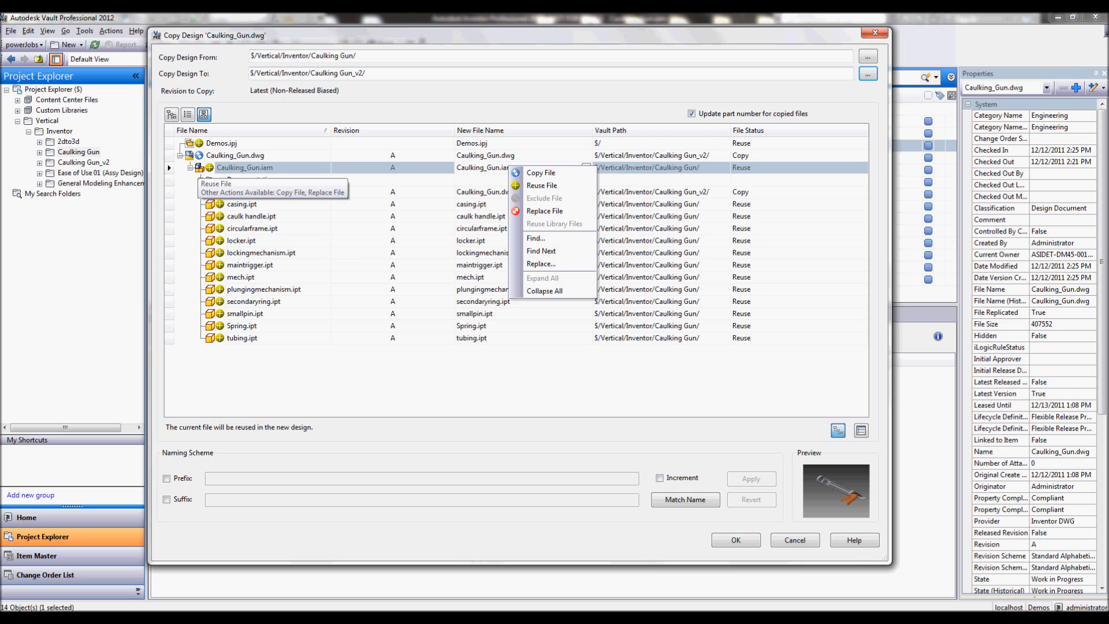
left_click(541, 173)
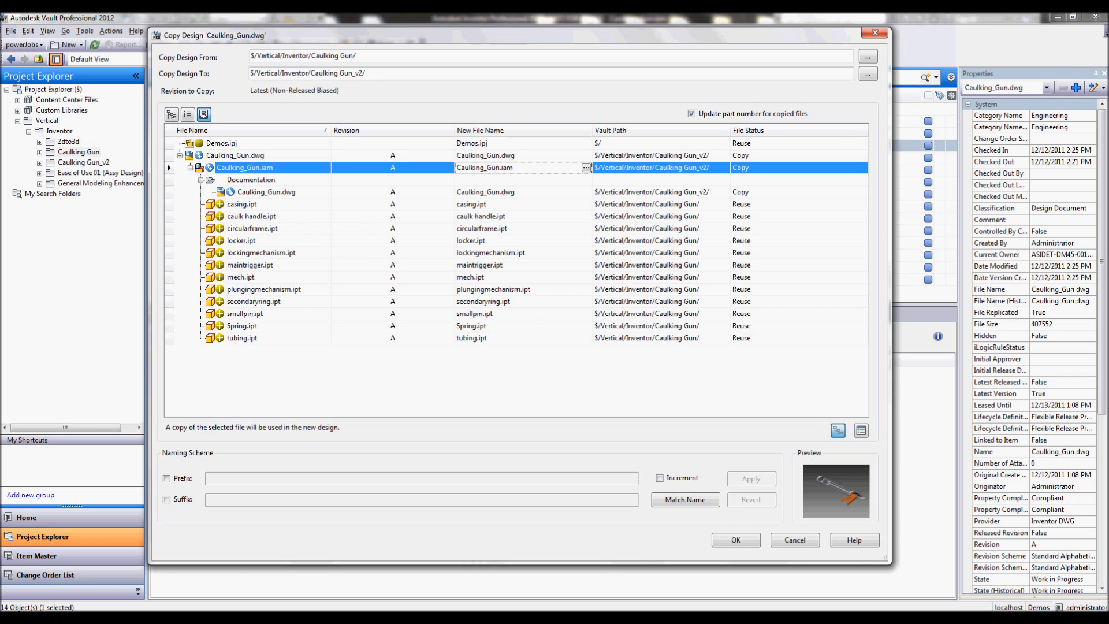
Step: Set casing.ipt to Copy File and enable the Suffix naming option
right_click(242, 204)
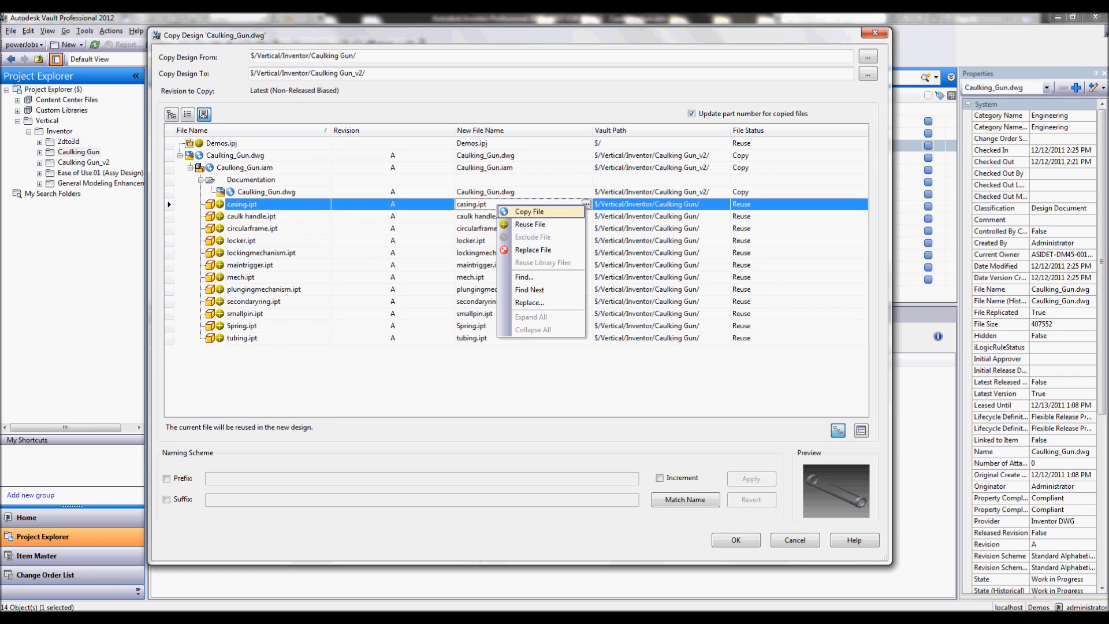
mouse_move(543, 226)
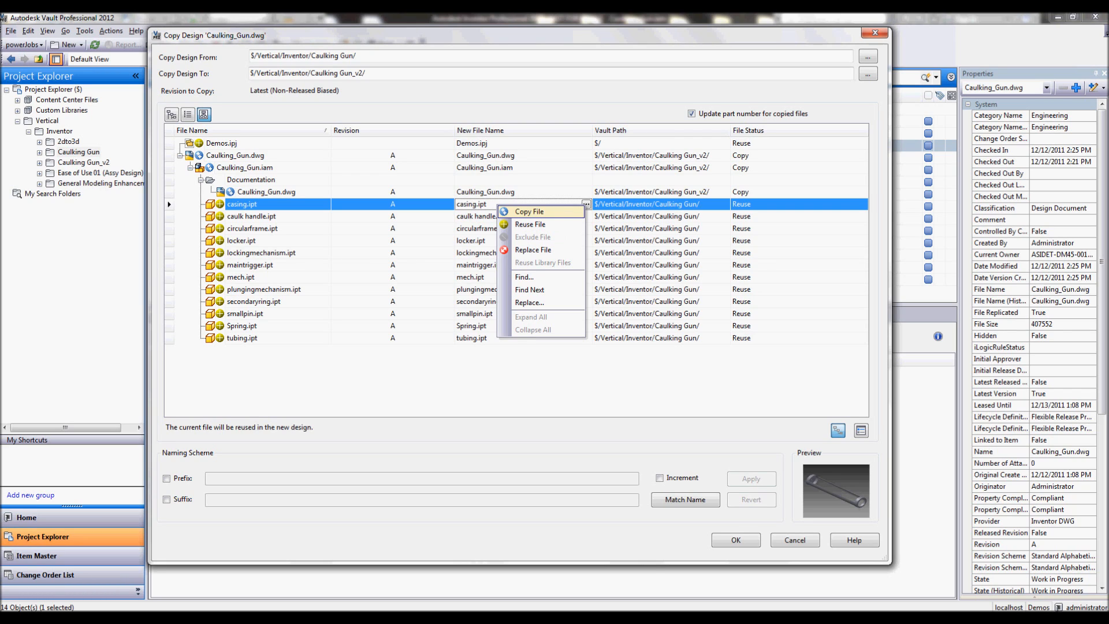
mouse_move(533, 250)
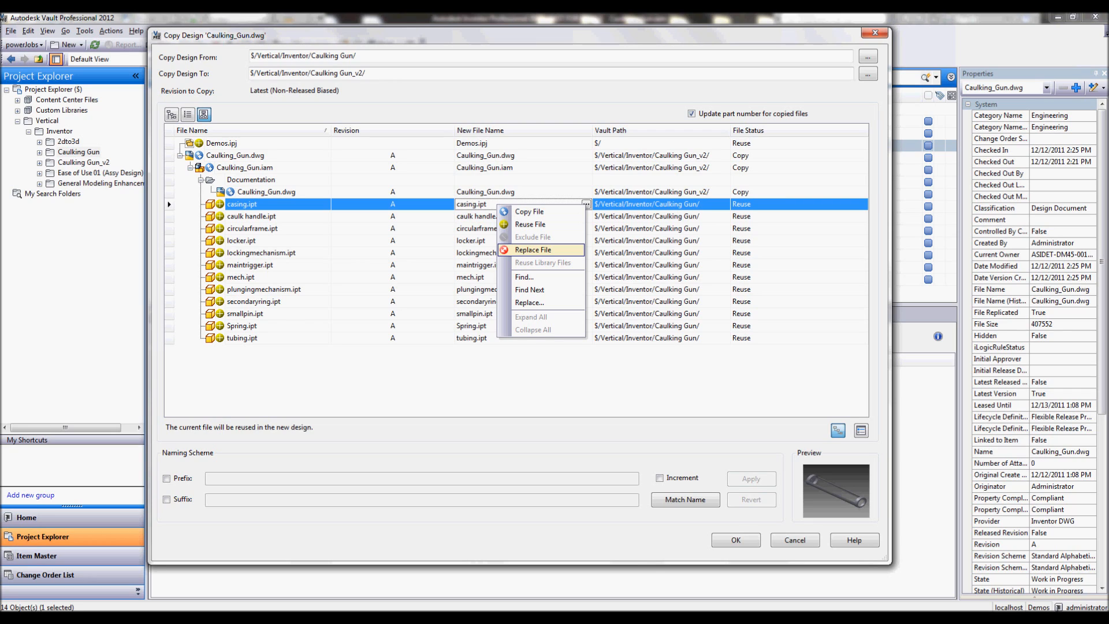
mouse_move(530, 224)
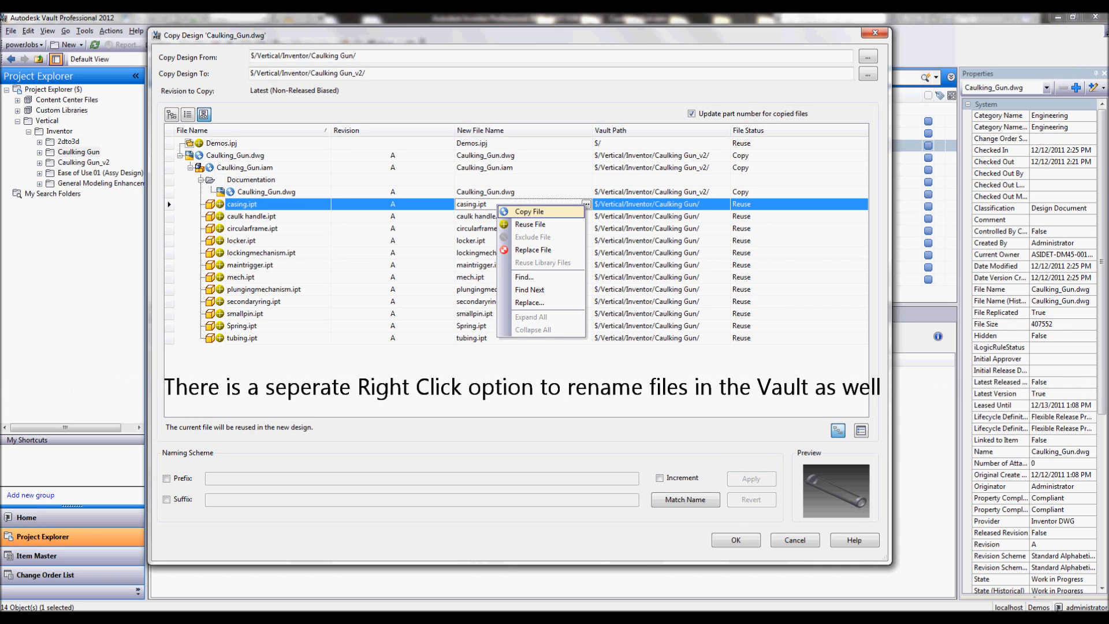
left_click(530, 211)
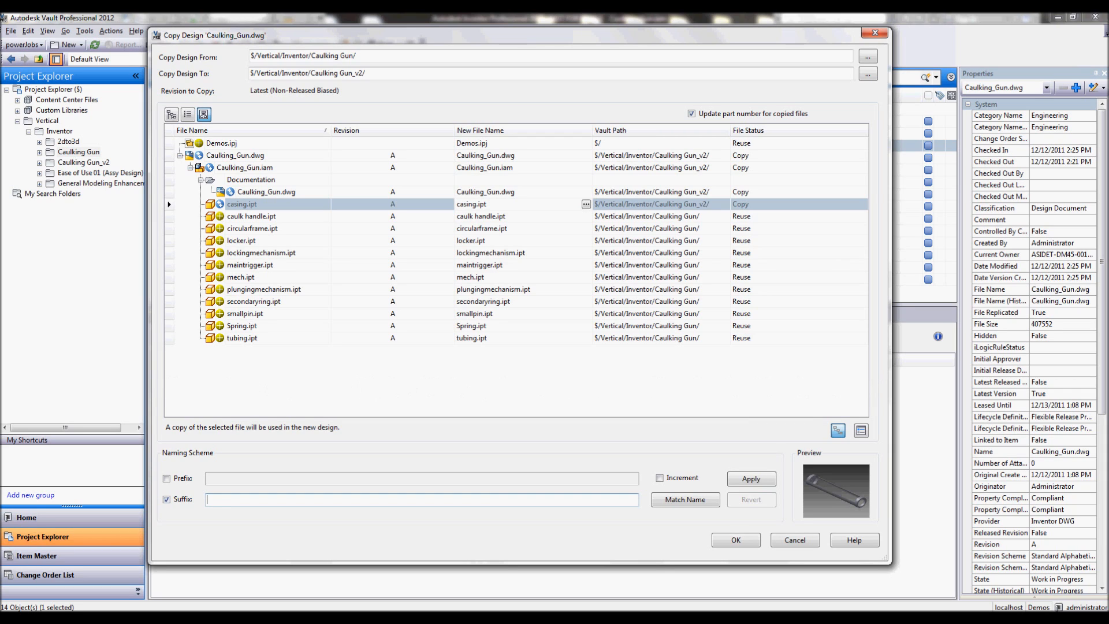
Step: Apply the _v2 suffix to the copied file names and run the copy
type("_v2")
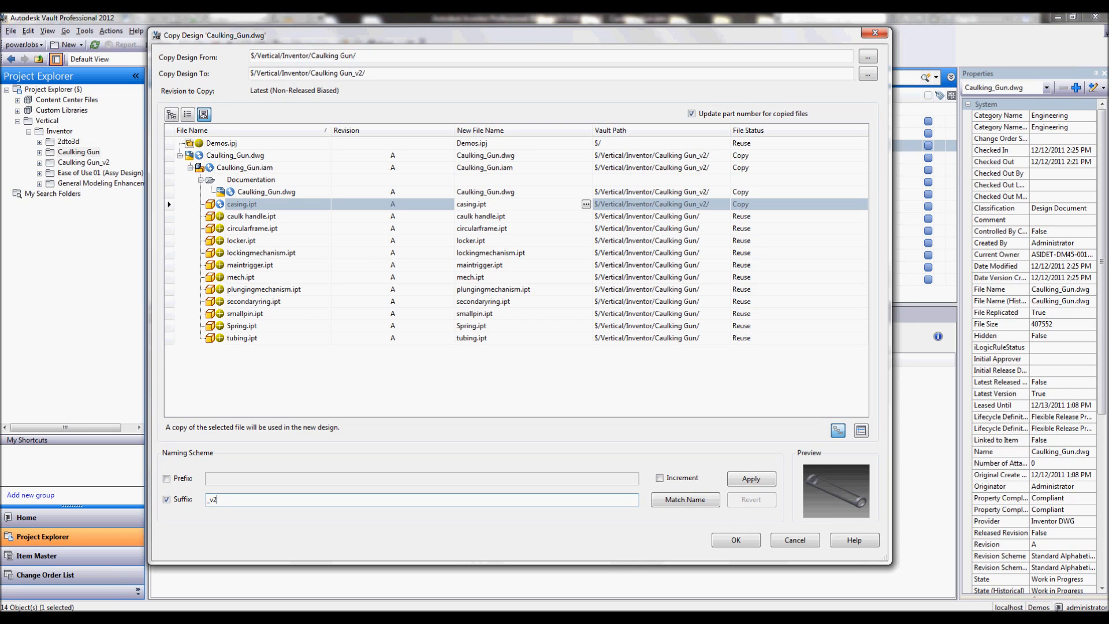
left_click(751, 479)
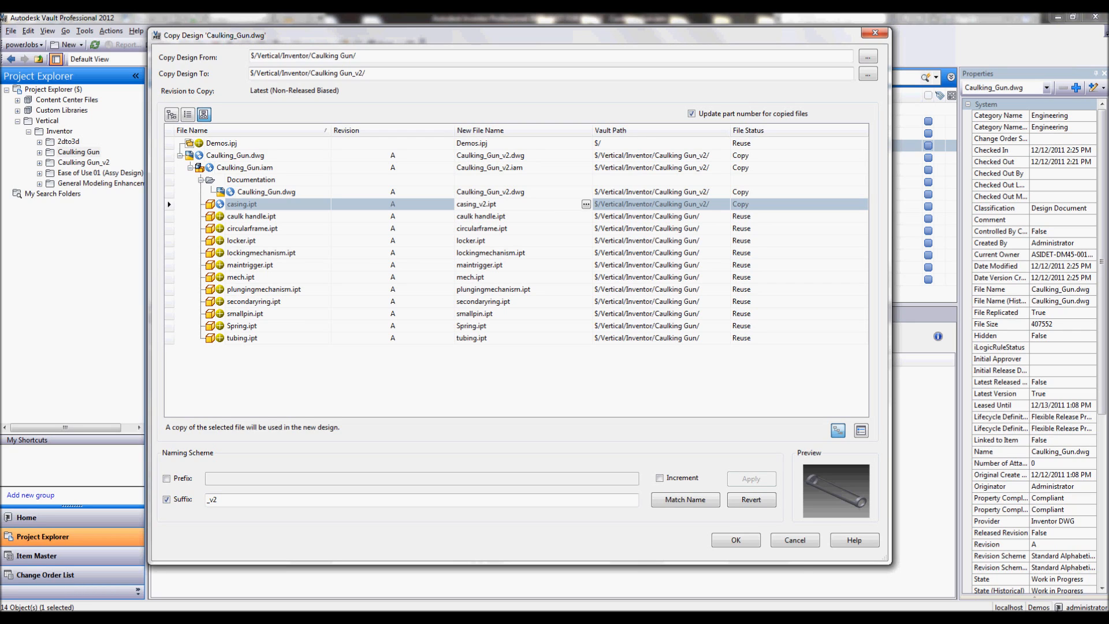
mouse_move(476, 204)
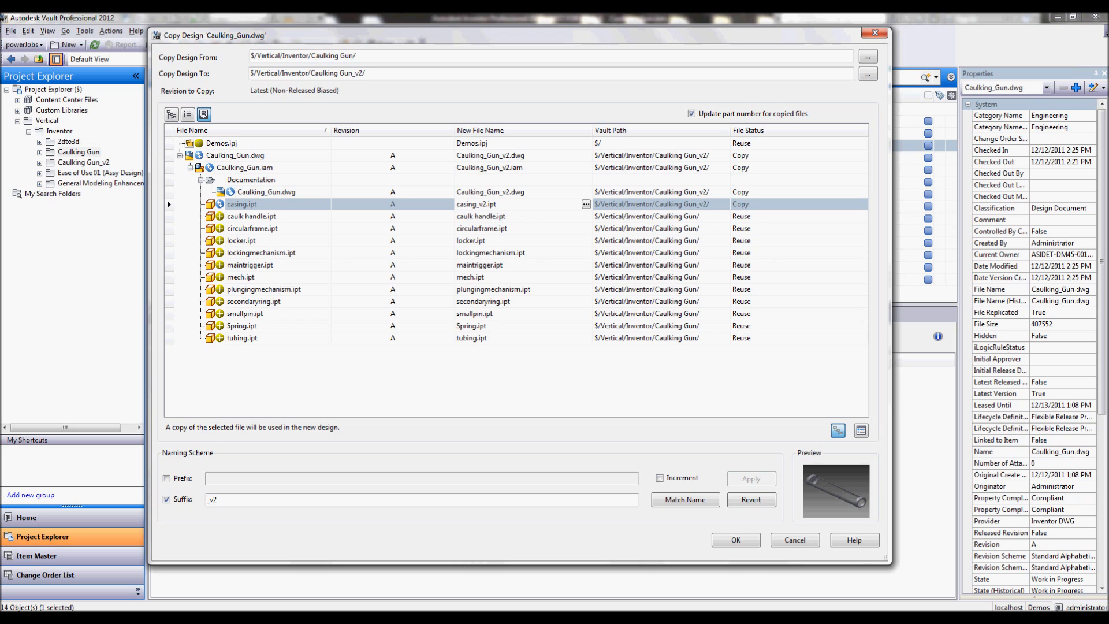
left_click(735, 540)
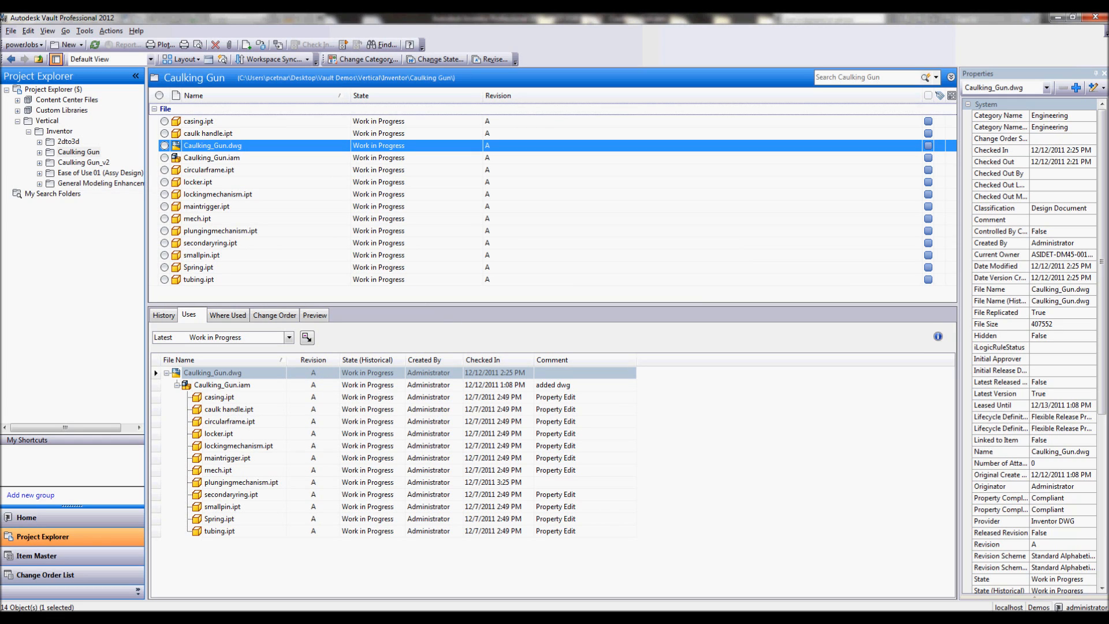
Step: Compare both folders, then inspect Caulking_Gun_v2.dwg's dependencies on the Uses tab
left_click(83, 163)
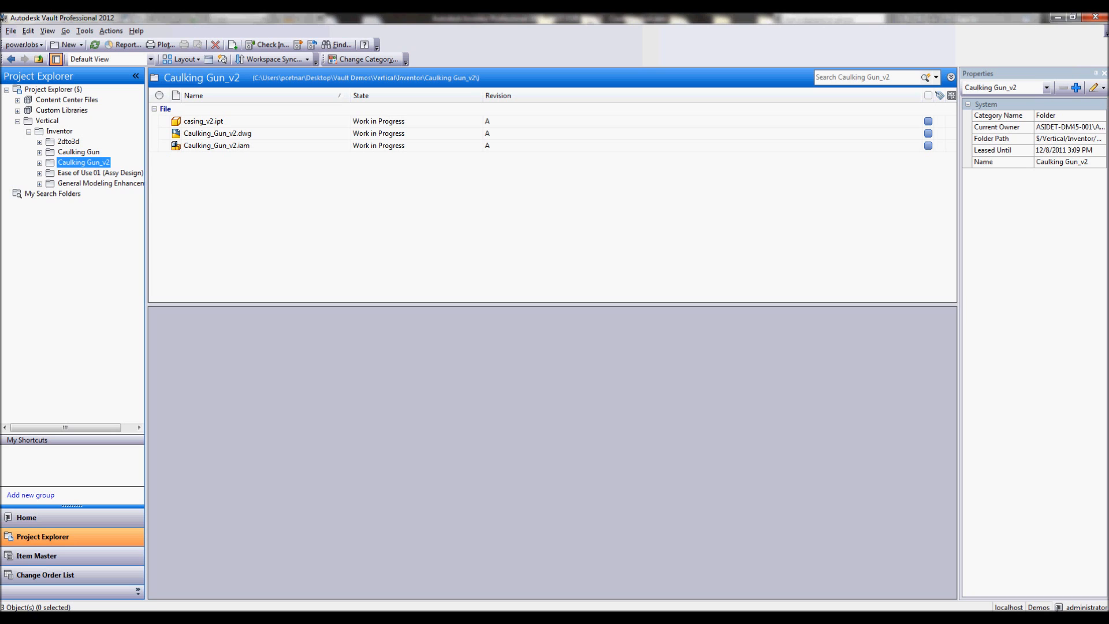
left_click(78, 152)
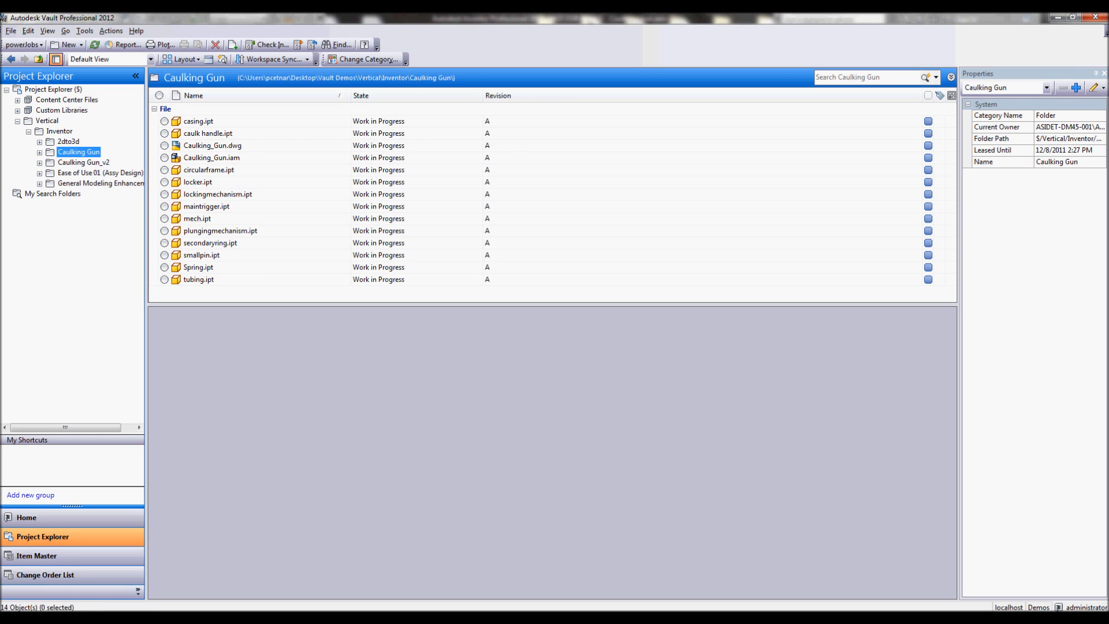
left_click(212, 145)
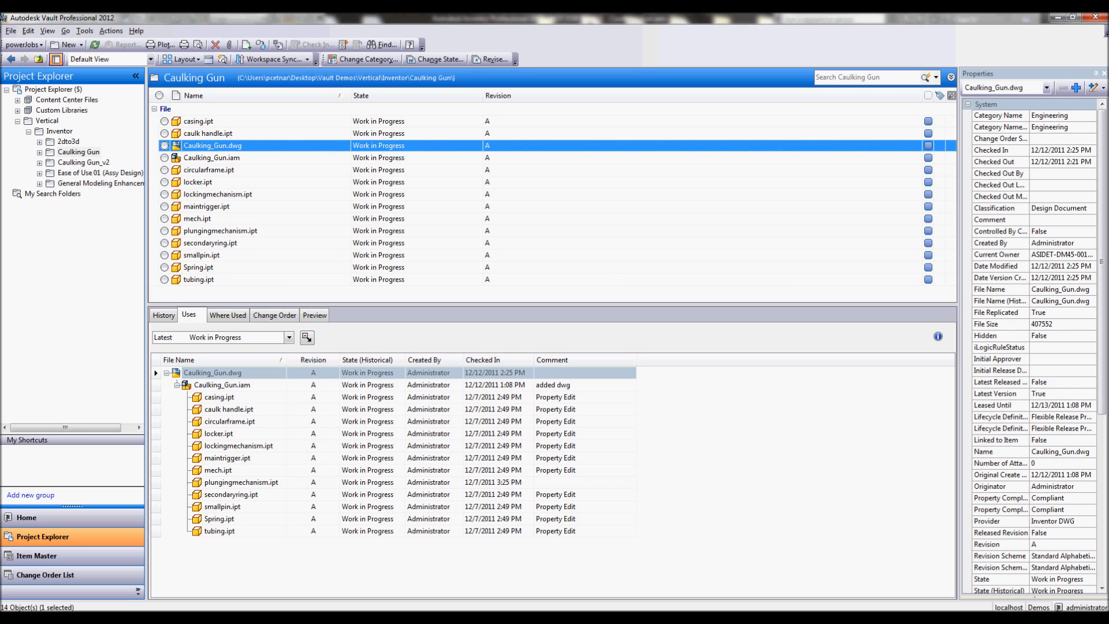
left_click(83, 162)
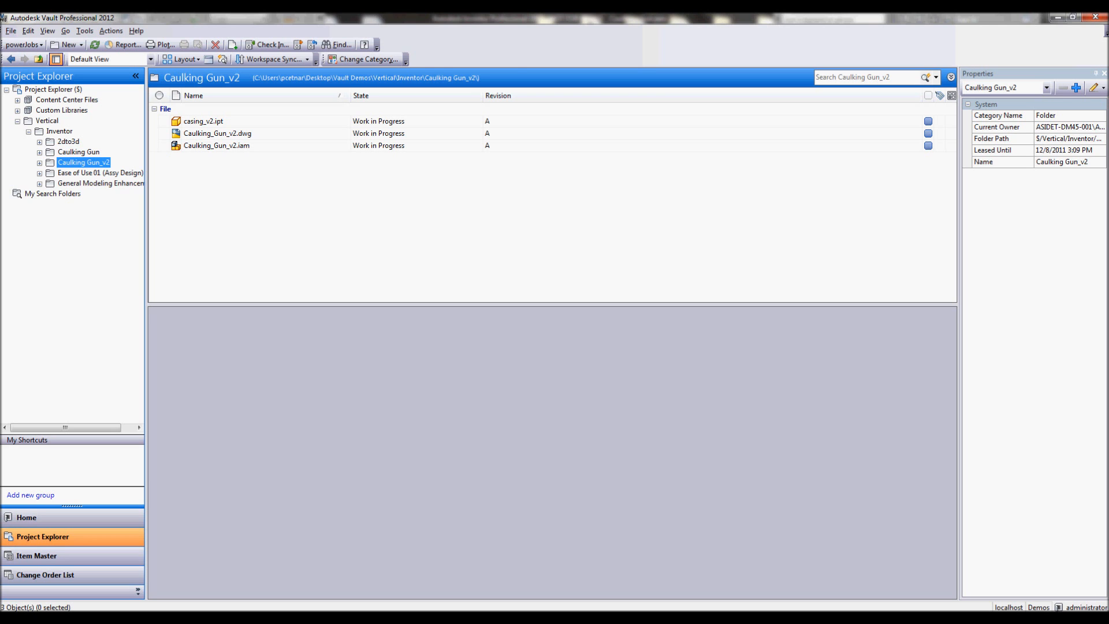
left_click(217, 133)
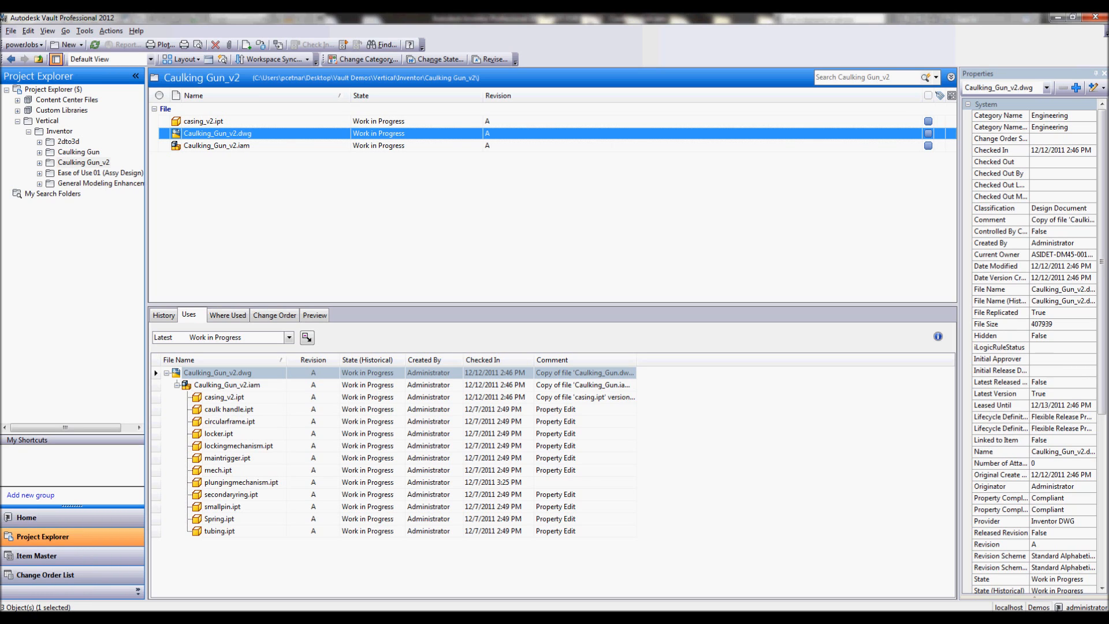
double_click(221, 145)
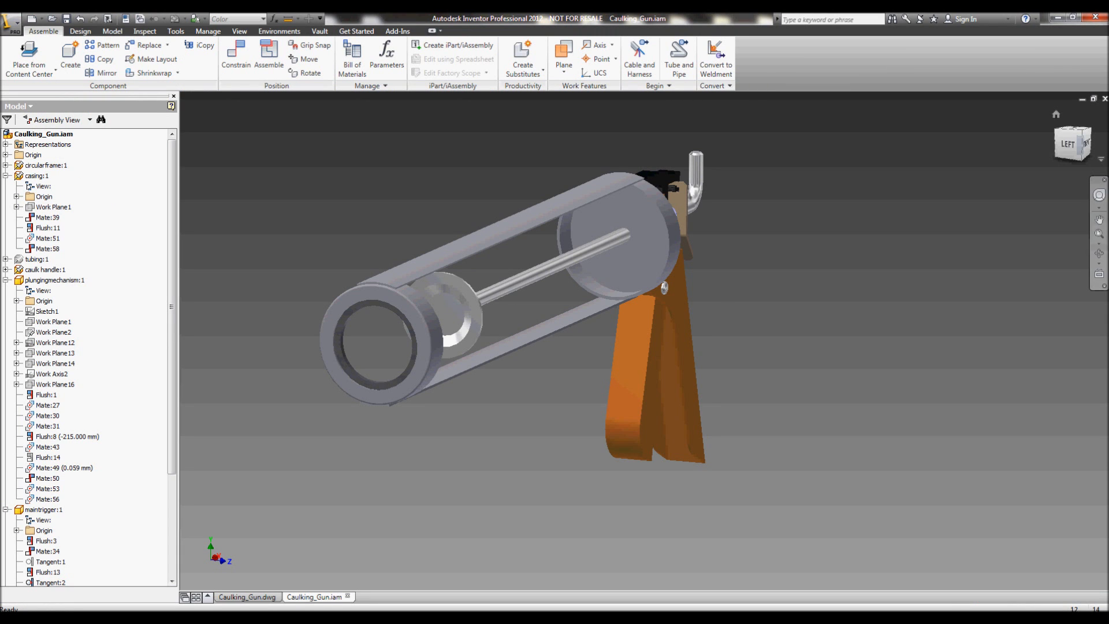
Step: Browse Vault to the Caulking Gun_v2 folder and open Caulking_Gun_v2.dwg
left_click(248, 596)
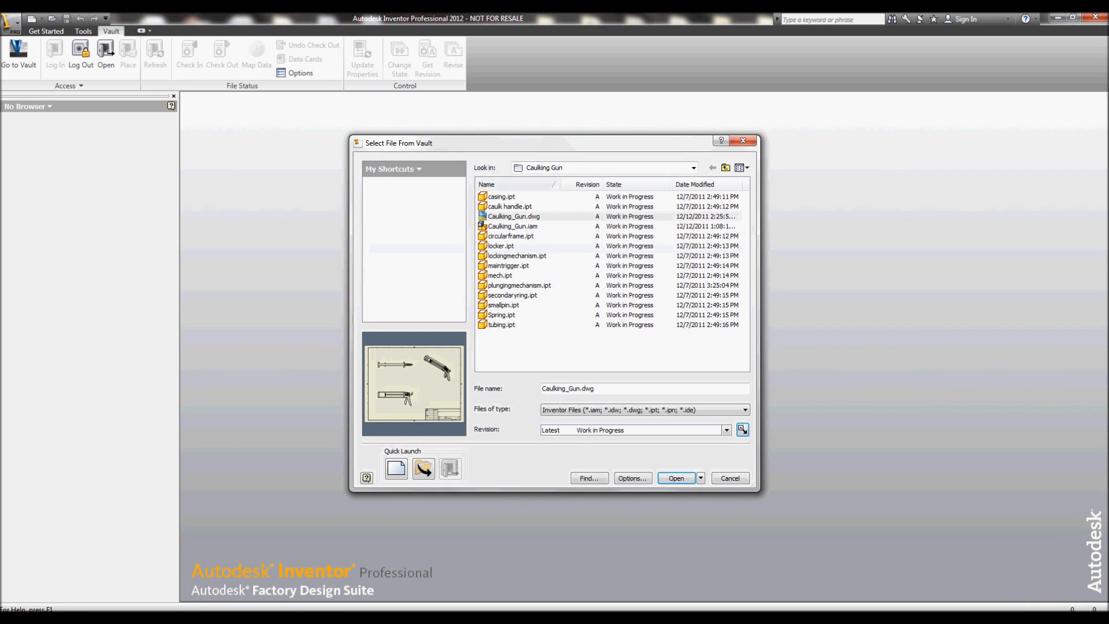
left_click(725, 167)
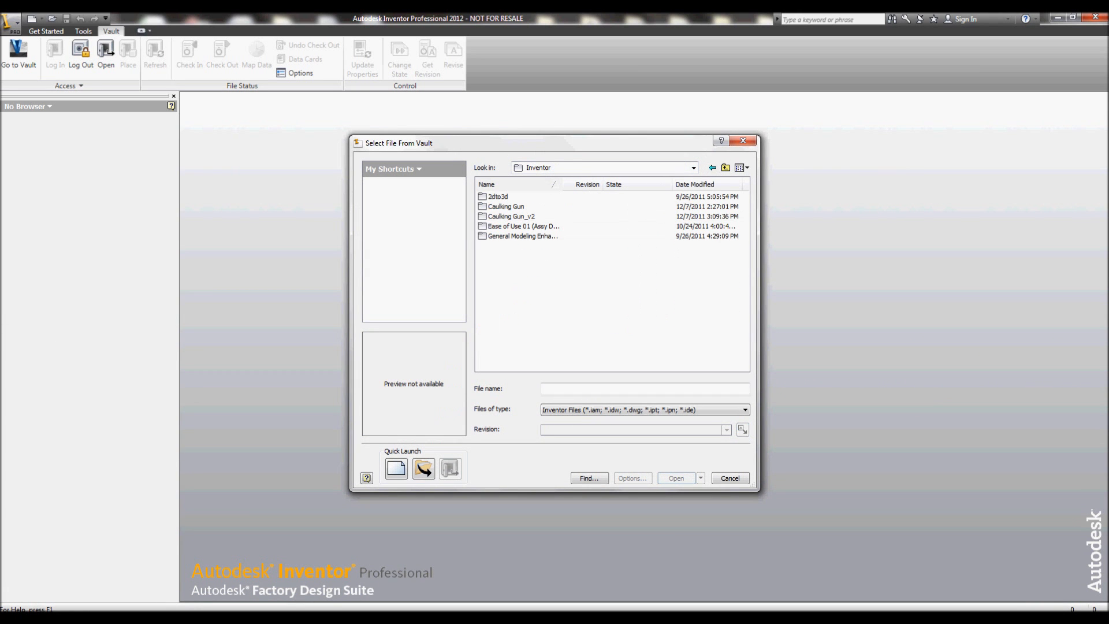
double_click(511, 215)
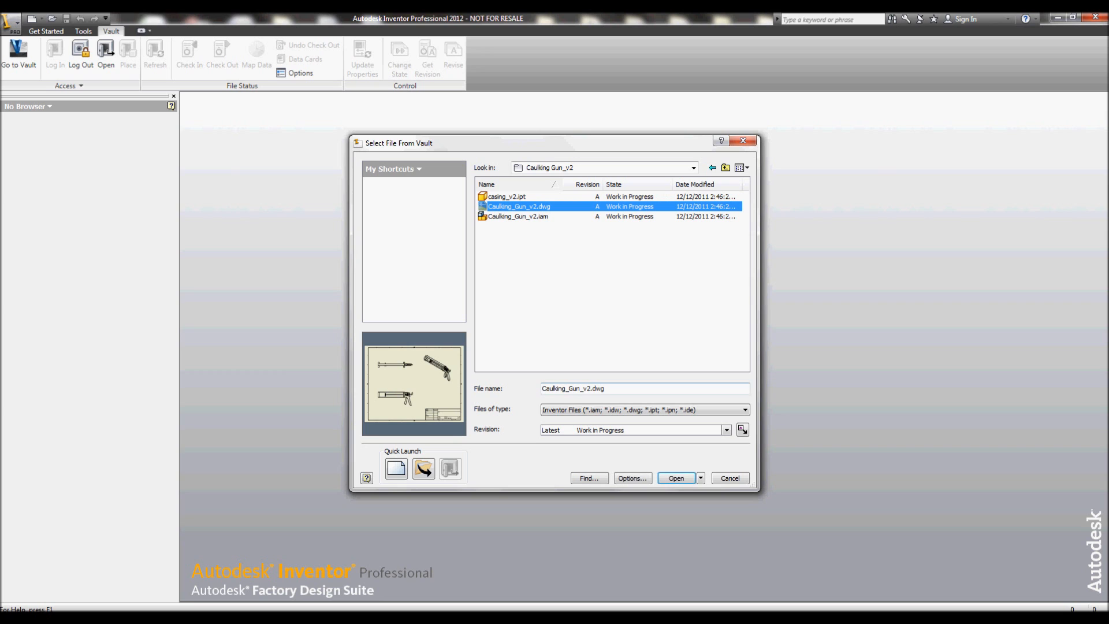
left_click(675, 478)
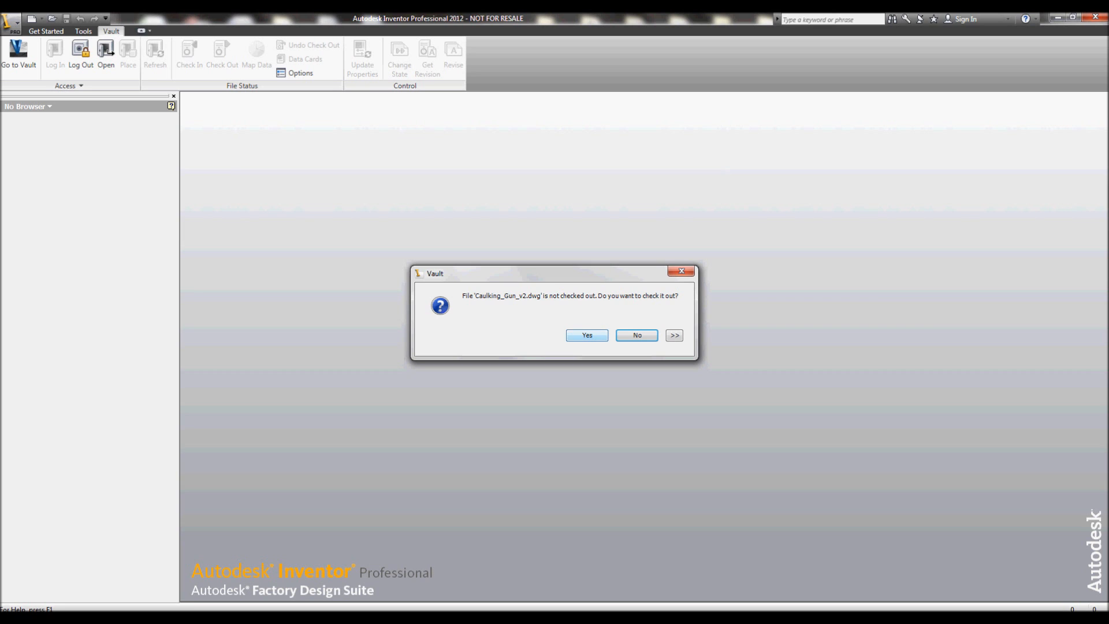
Step: Check out the drawing and answer the out-of-date properties prompt
left_click(586, 334)
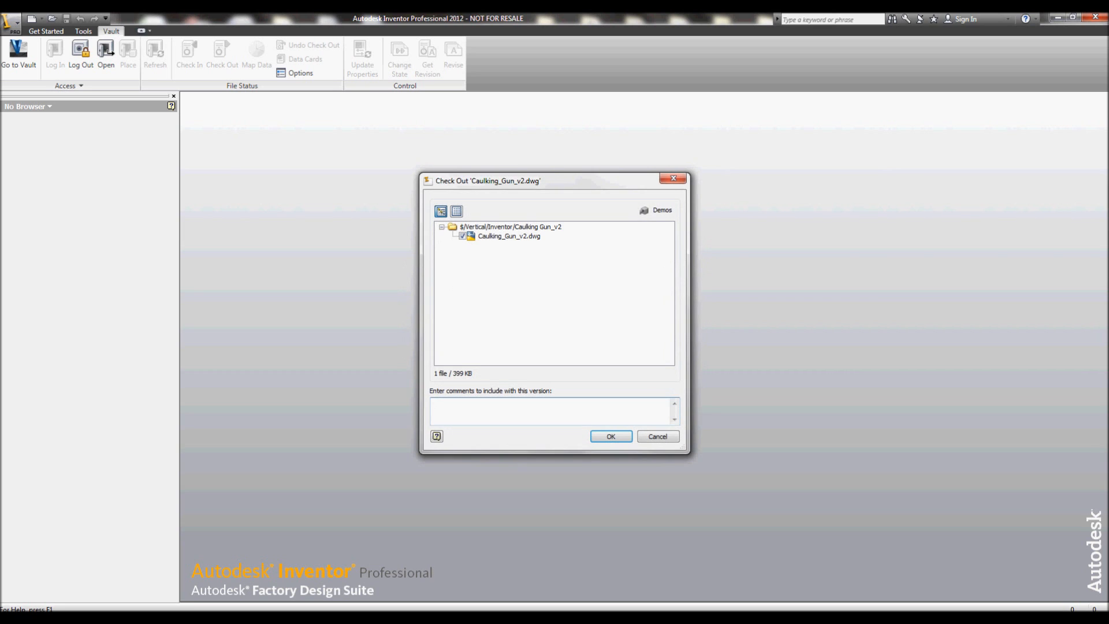
left_click(611, 435)
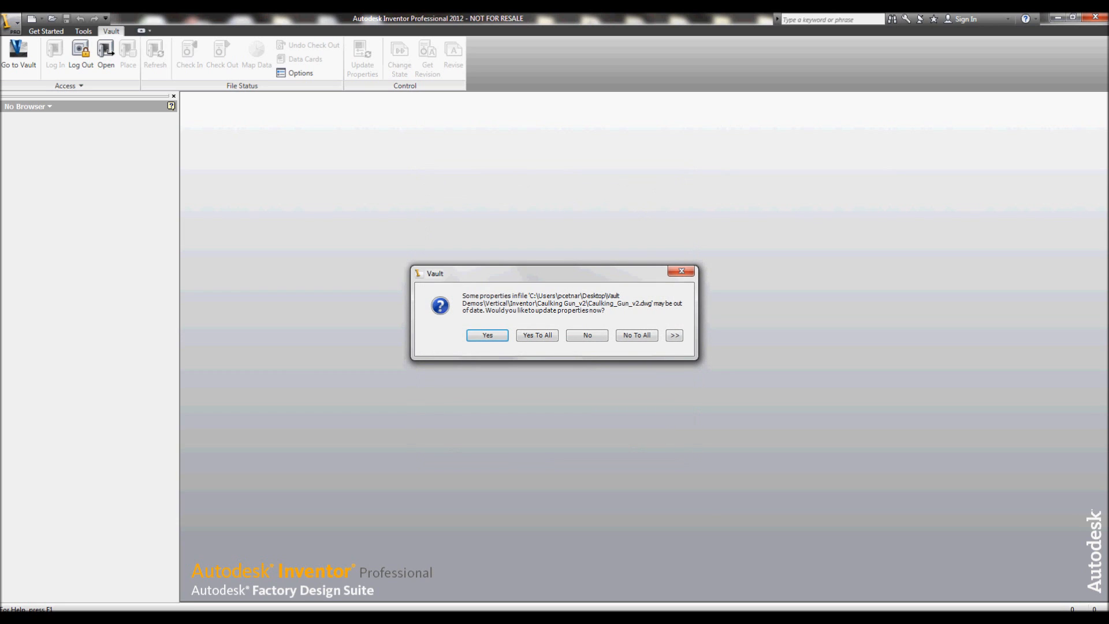
left_click(674, 335)
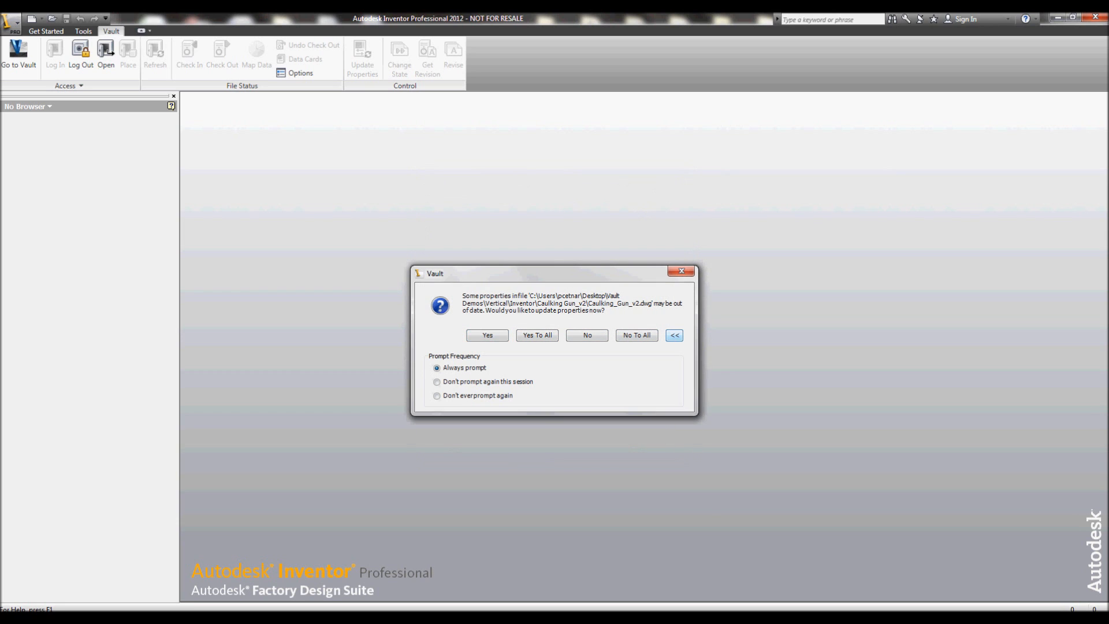
left_click(437, 382)
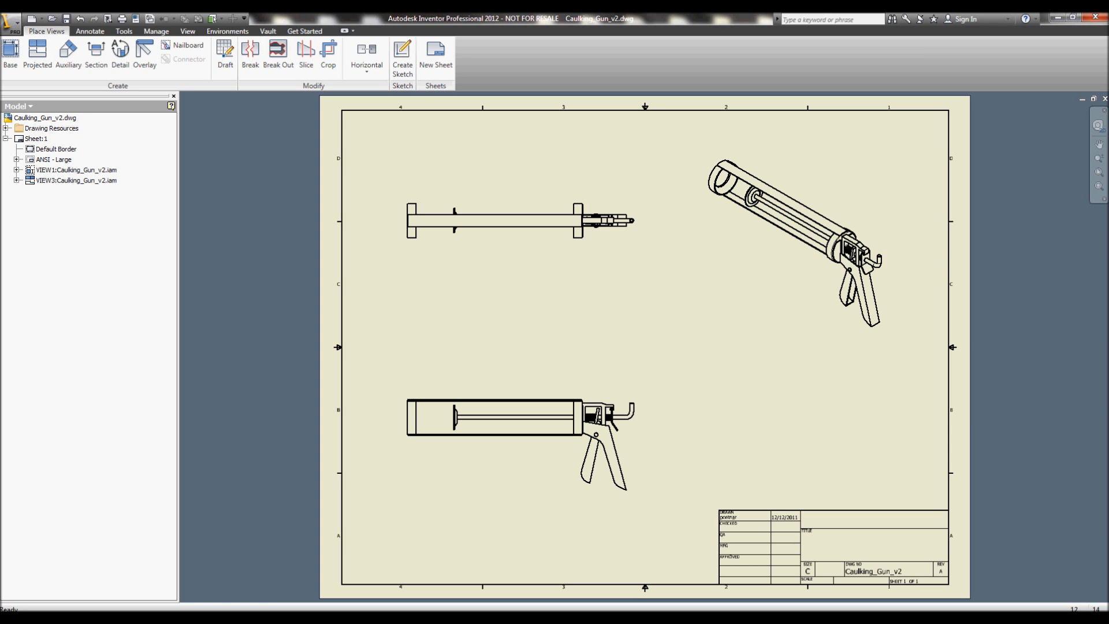
Step: Open casing_v2:1 from VIEW1's assembly and check the part out
left_click(17, 170)
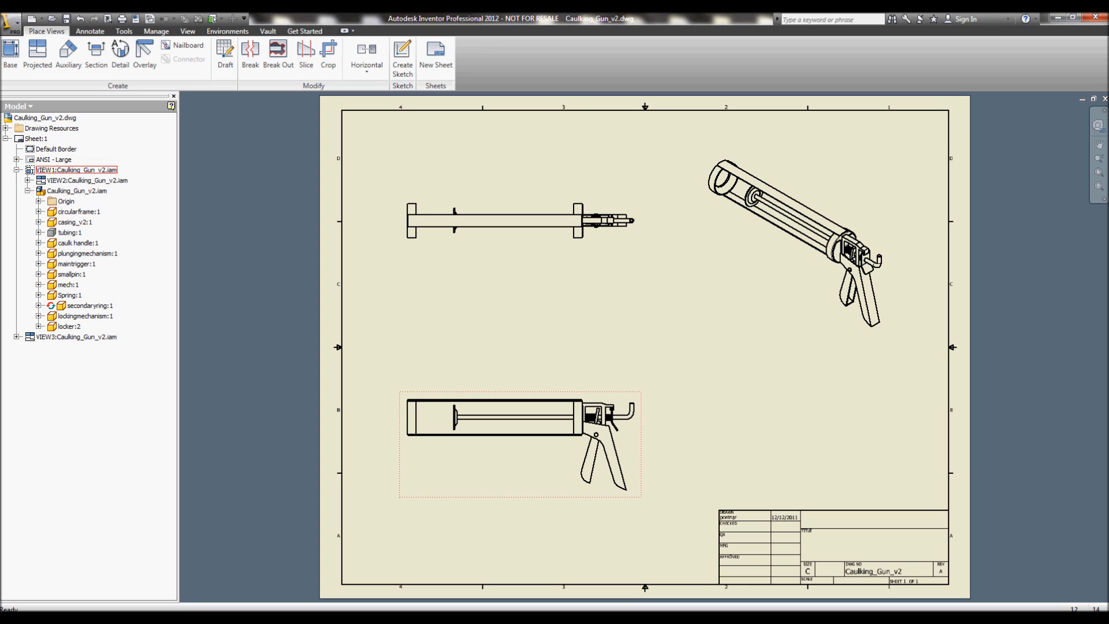
right_click(73, 222)
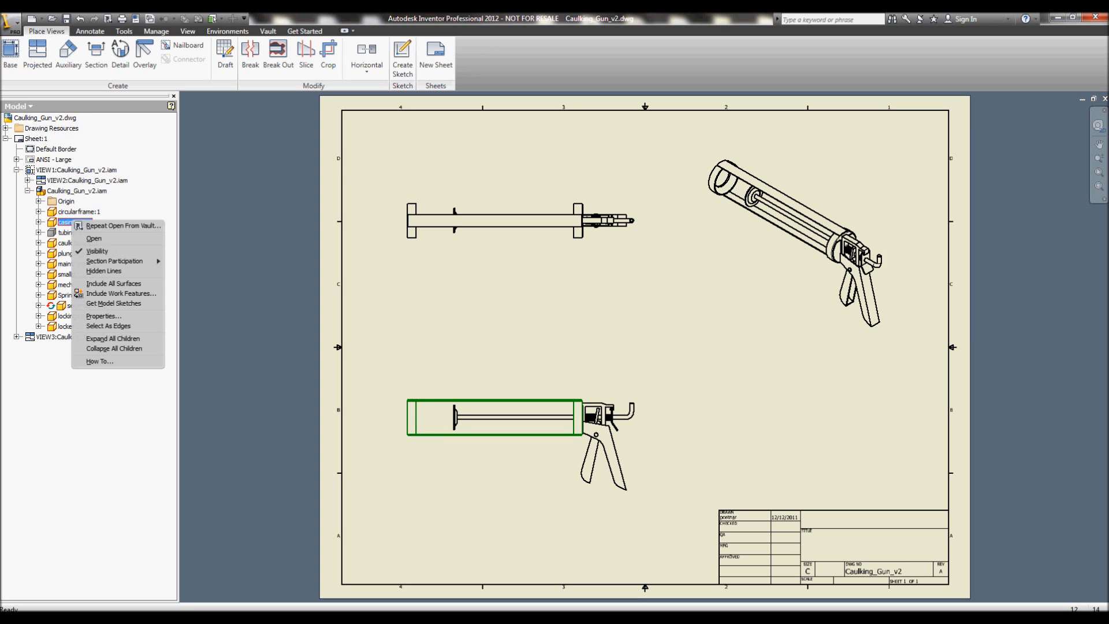
left_click(93, 239)
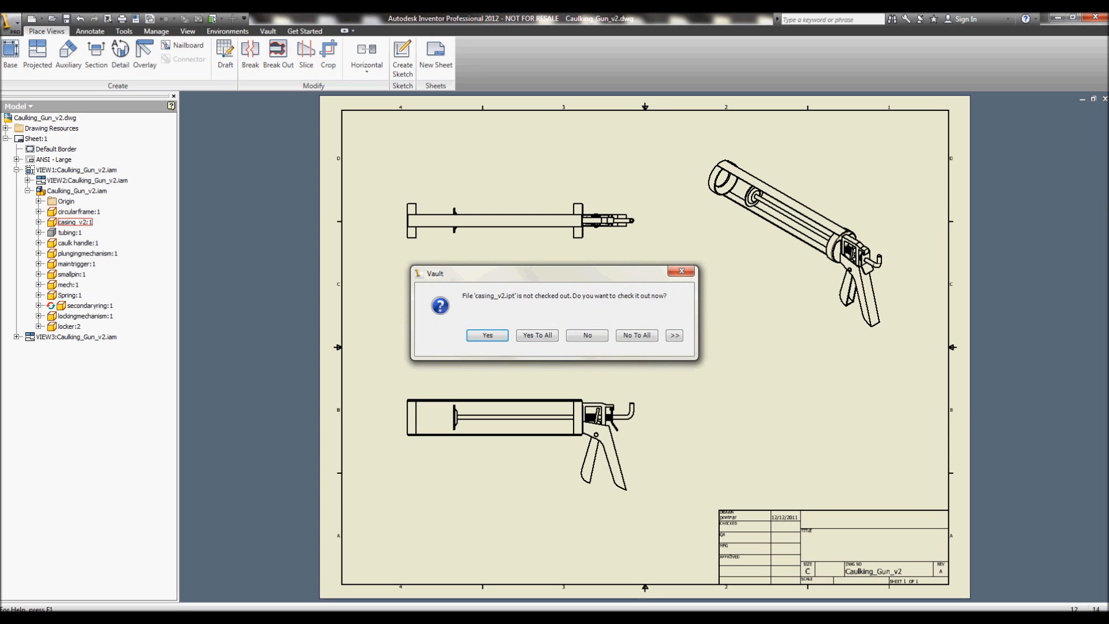
left_click(486, 334)
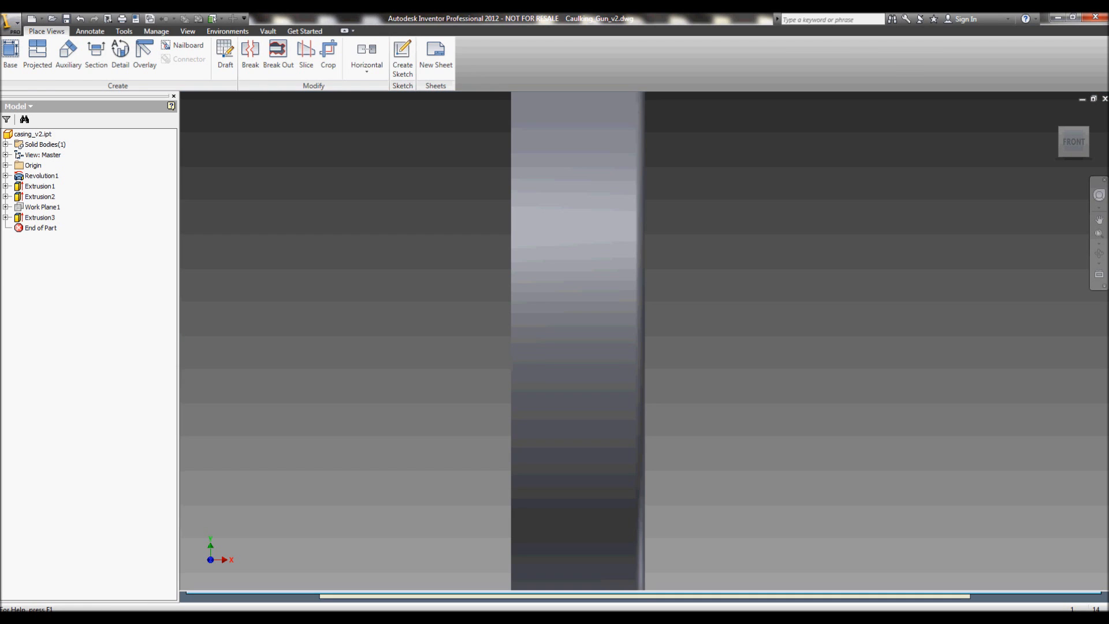
Step: Widen the casing_v2 shell sketch arc to 60 and finish the sketch to rebuild the shell
left_click(319, 602)
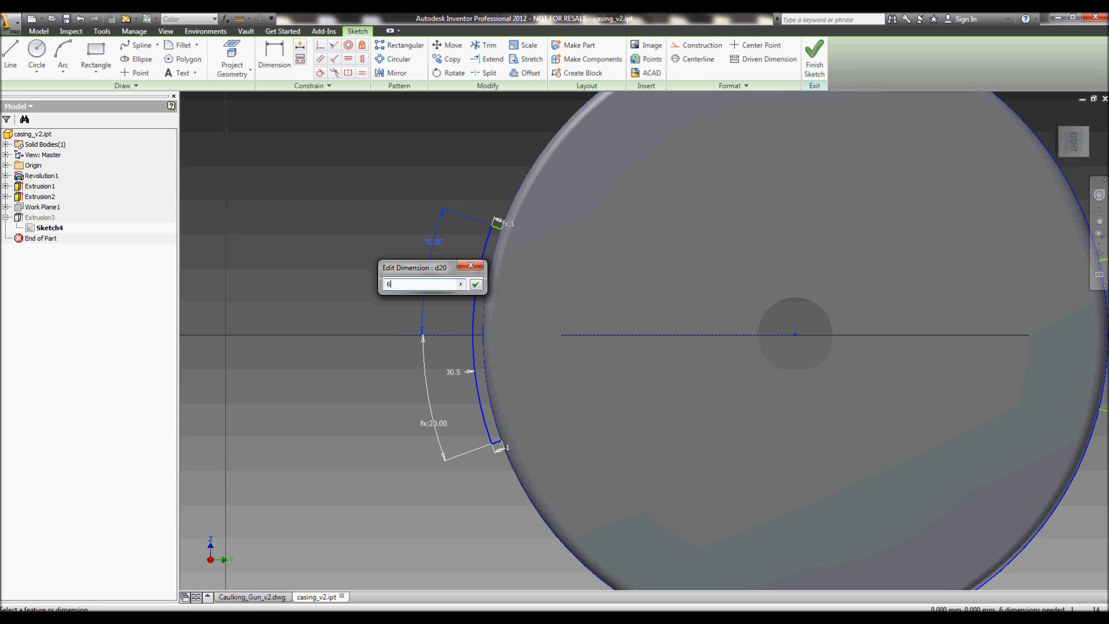
left_click(476, 284)
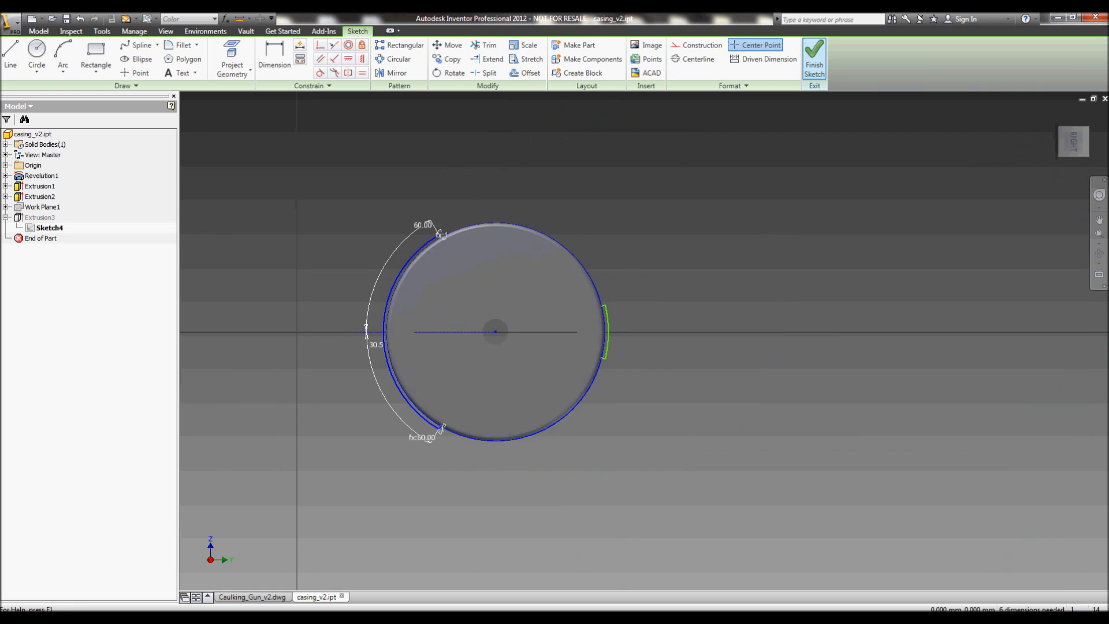
left_click(814, 60)
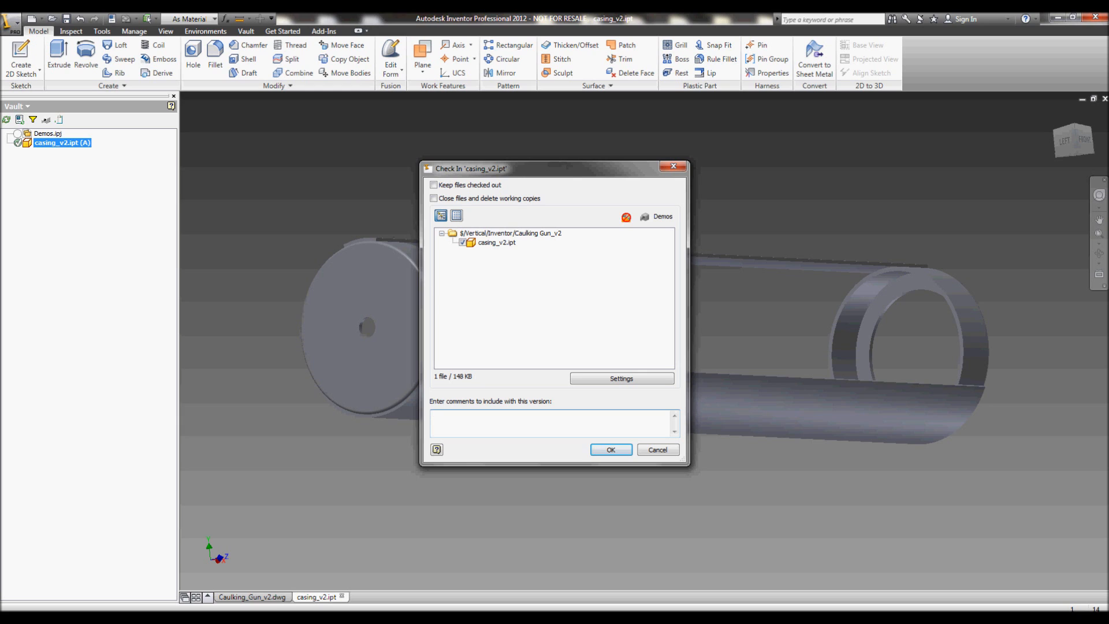
Step: Check in casing_v2.ipt with comment 'edited vers' and return to the Caulking_Gun_v2 drawing
type("edited vers")
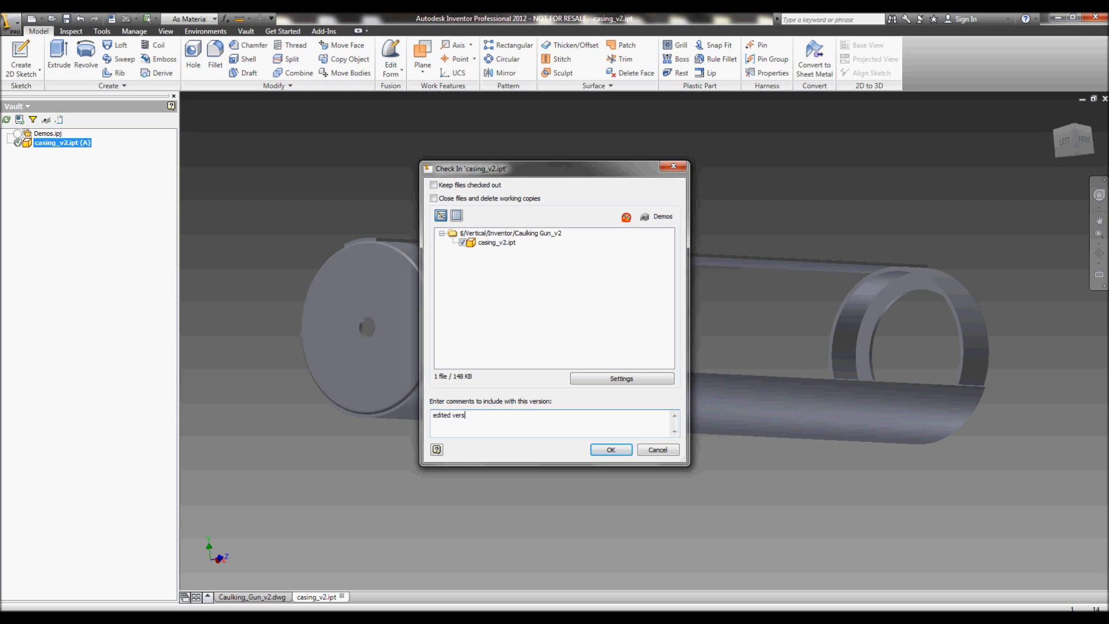
left_click(609, 449)
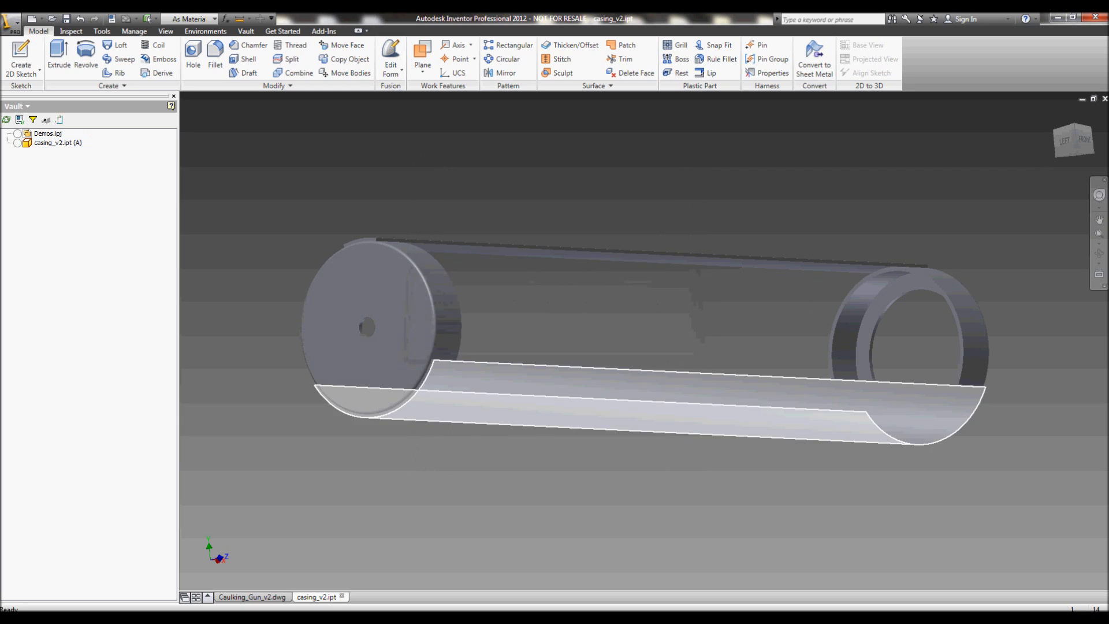
left_click(251, 597)
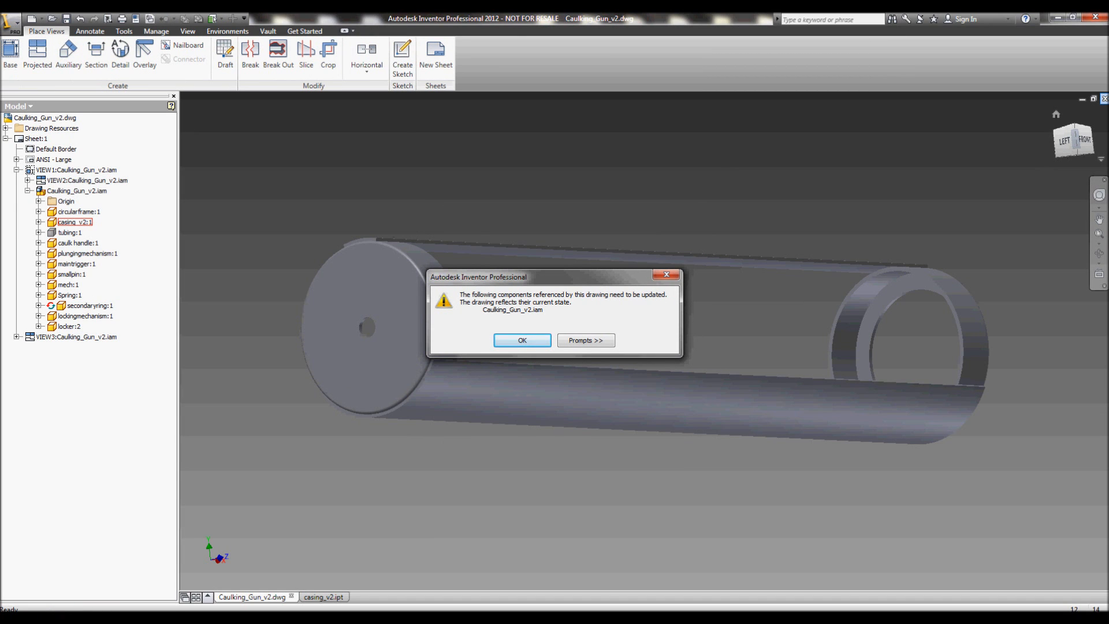
Step: Update Caulking_Gun_v2.dwg, save it, and check it in with comment 'edits'
left_click(521, 341)
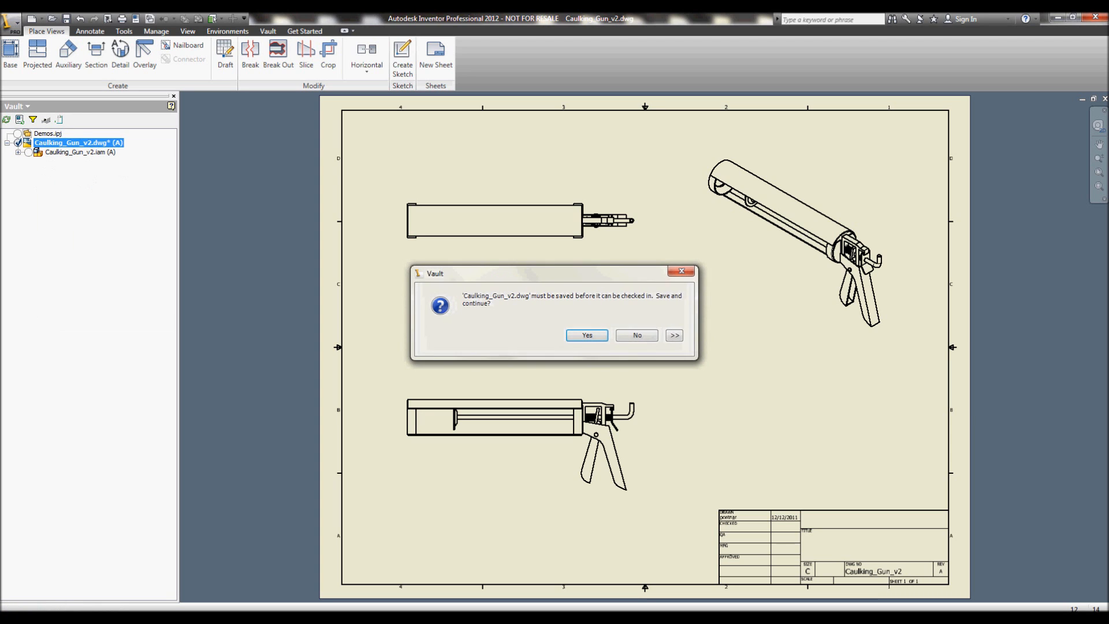
left_click(586, 334)
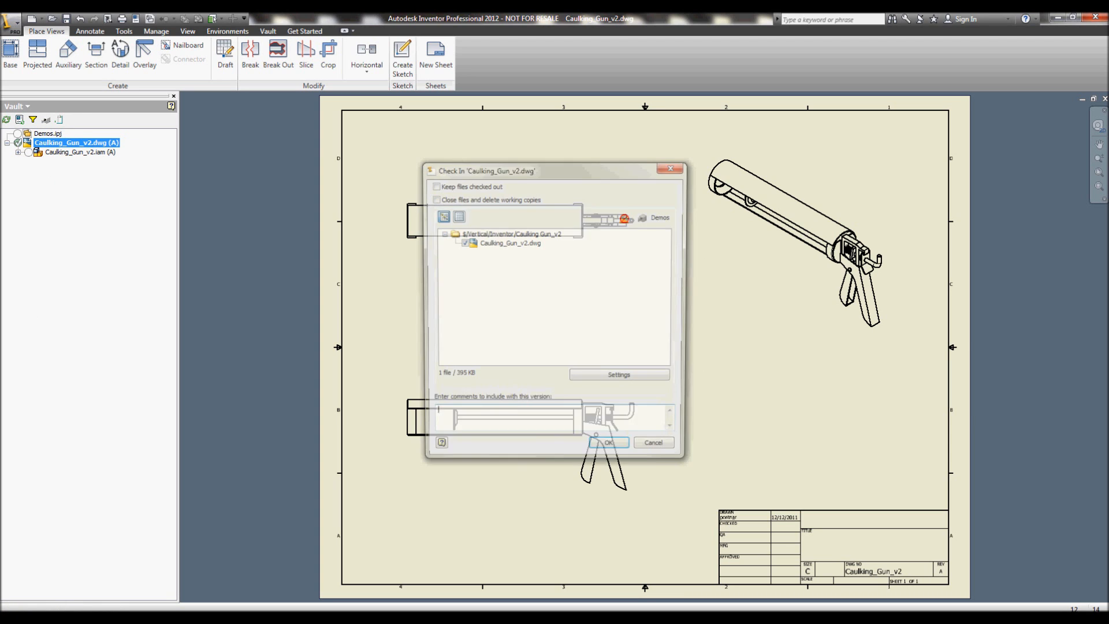
type("edits")
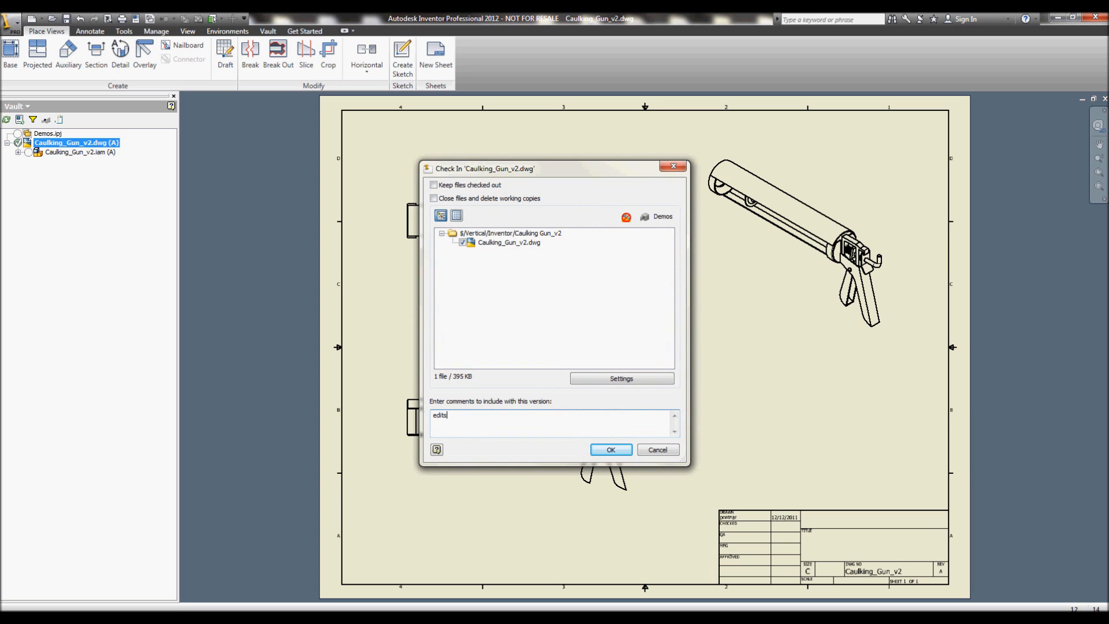
left_click(609, 449)
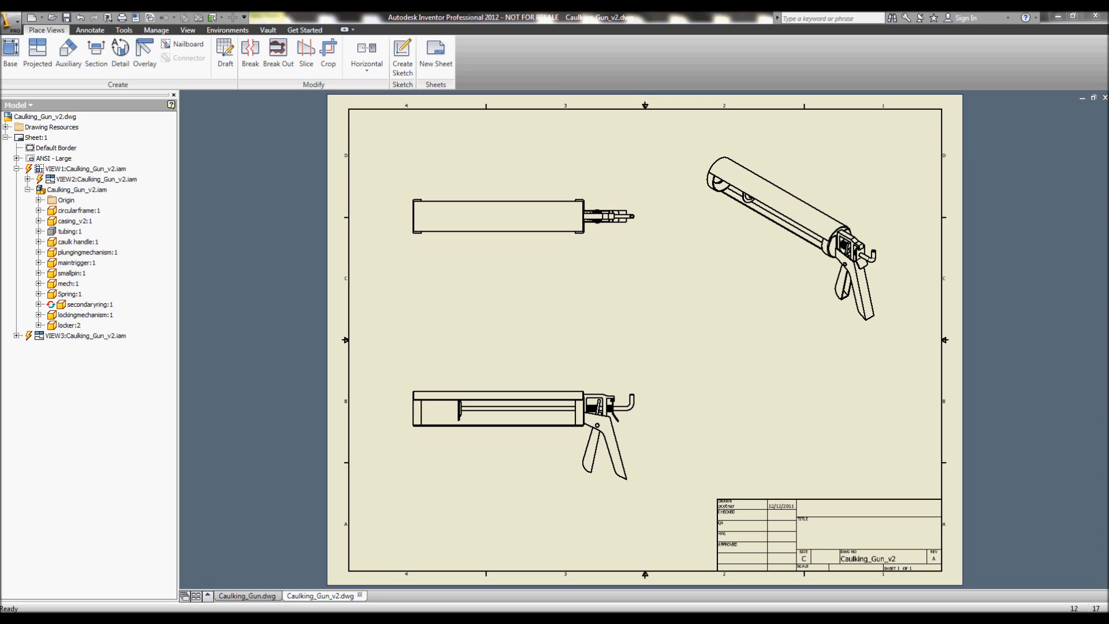
mouse_move(247, 595)
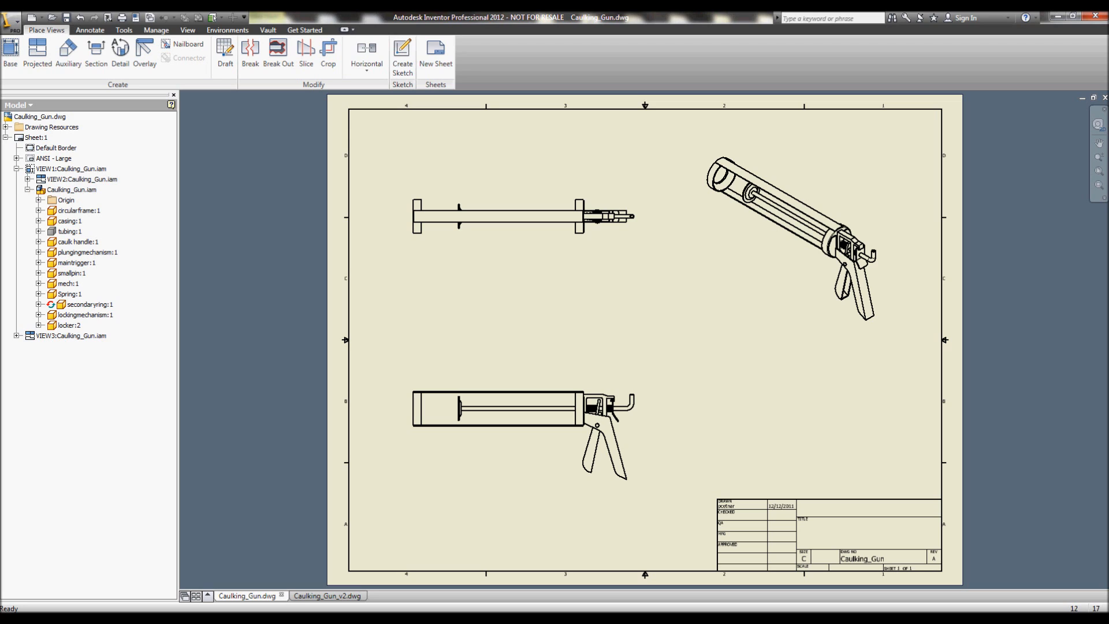
Step: Highlight casing:1 in the original Caulking_Gun drawing to confirm it is unedited
left_click(69, 221)
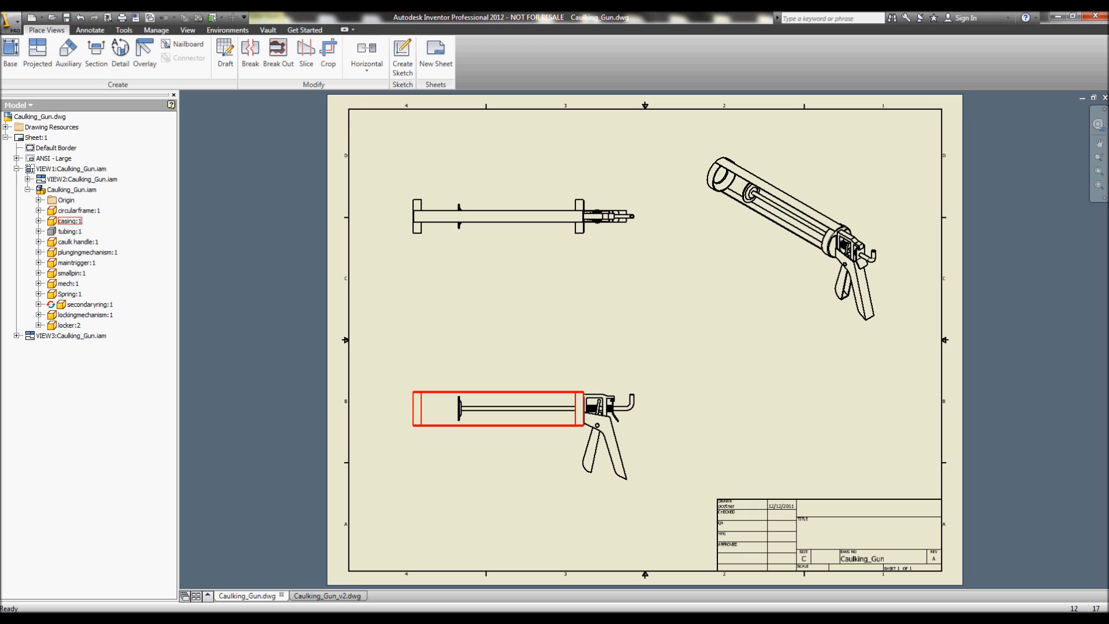